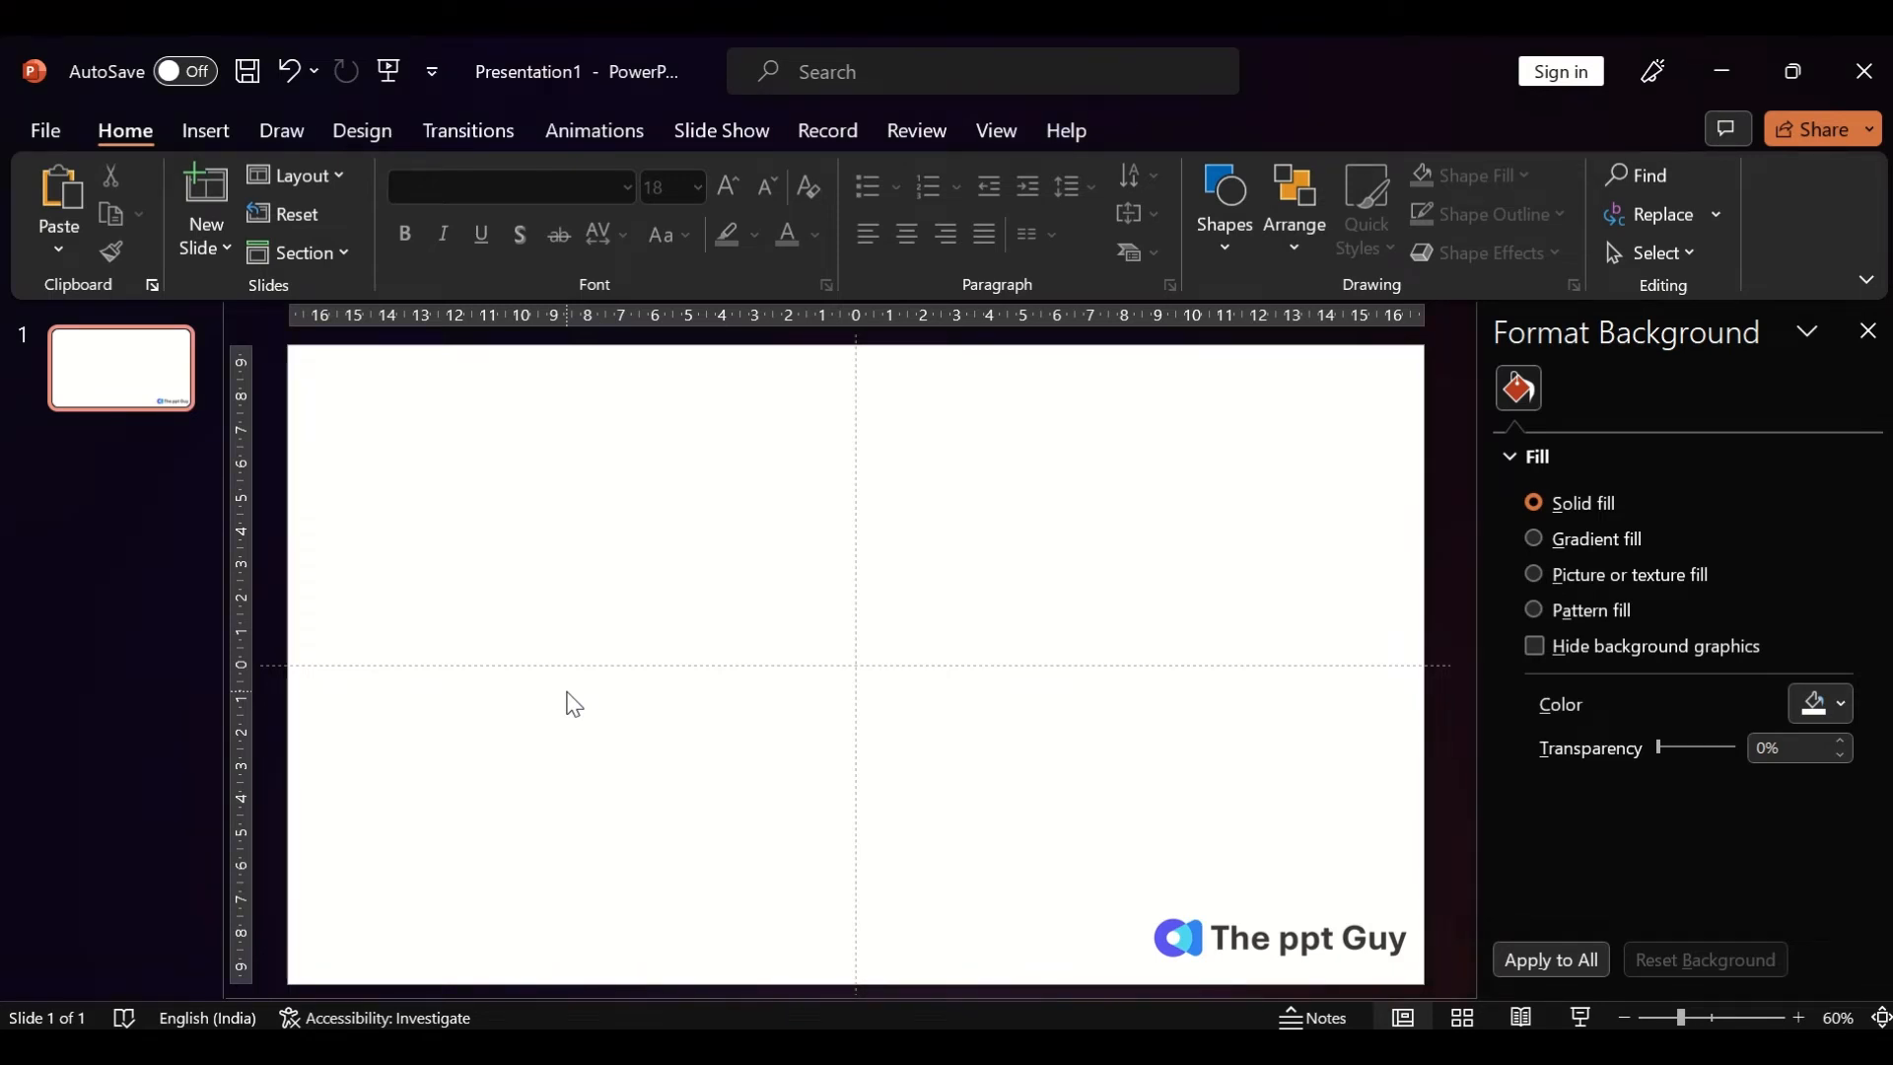
mouse_move(682, 590)
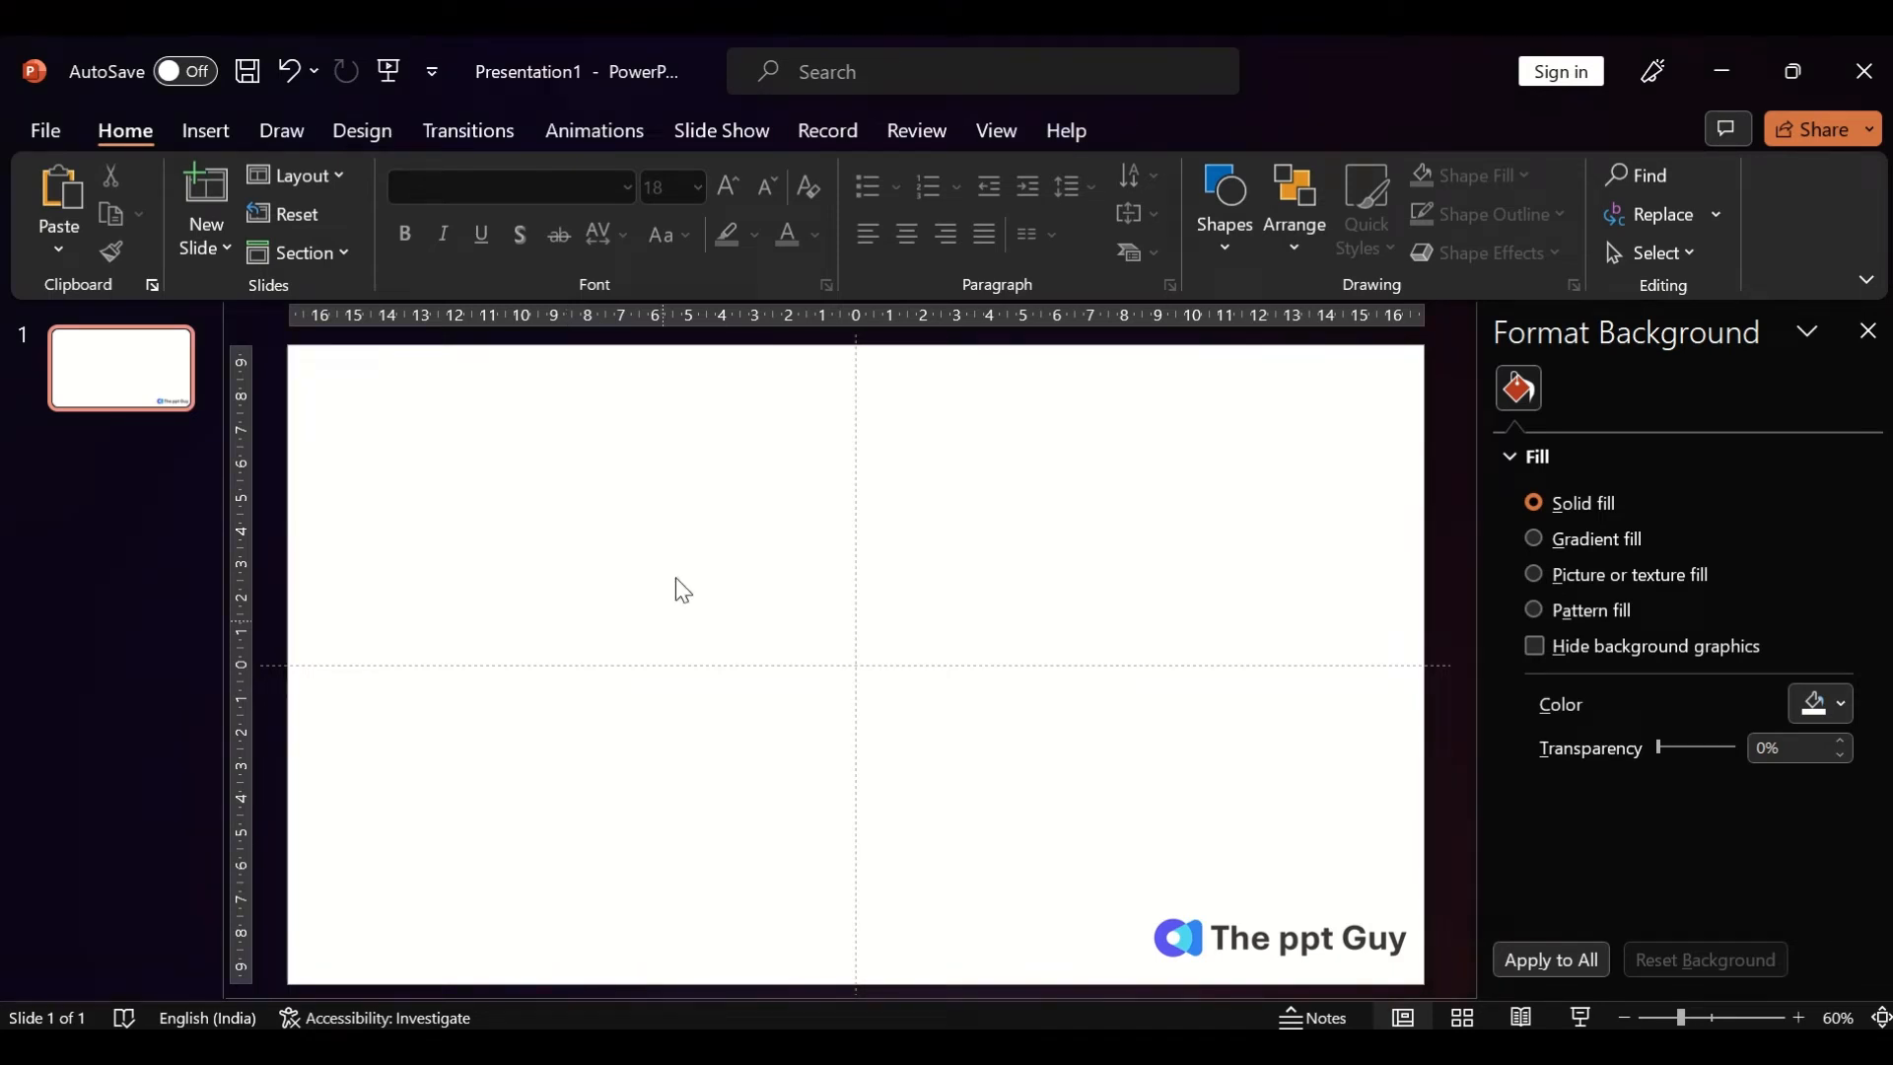
mouse_move(507, 187)
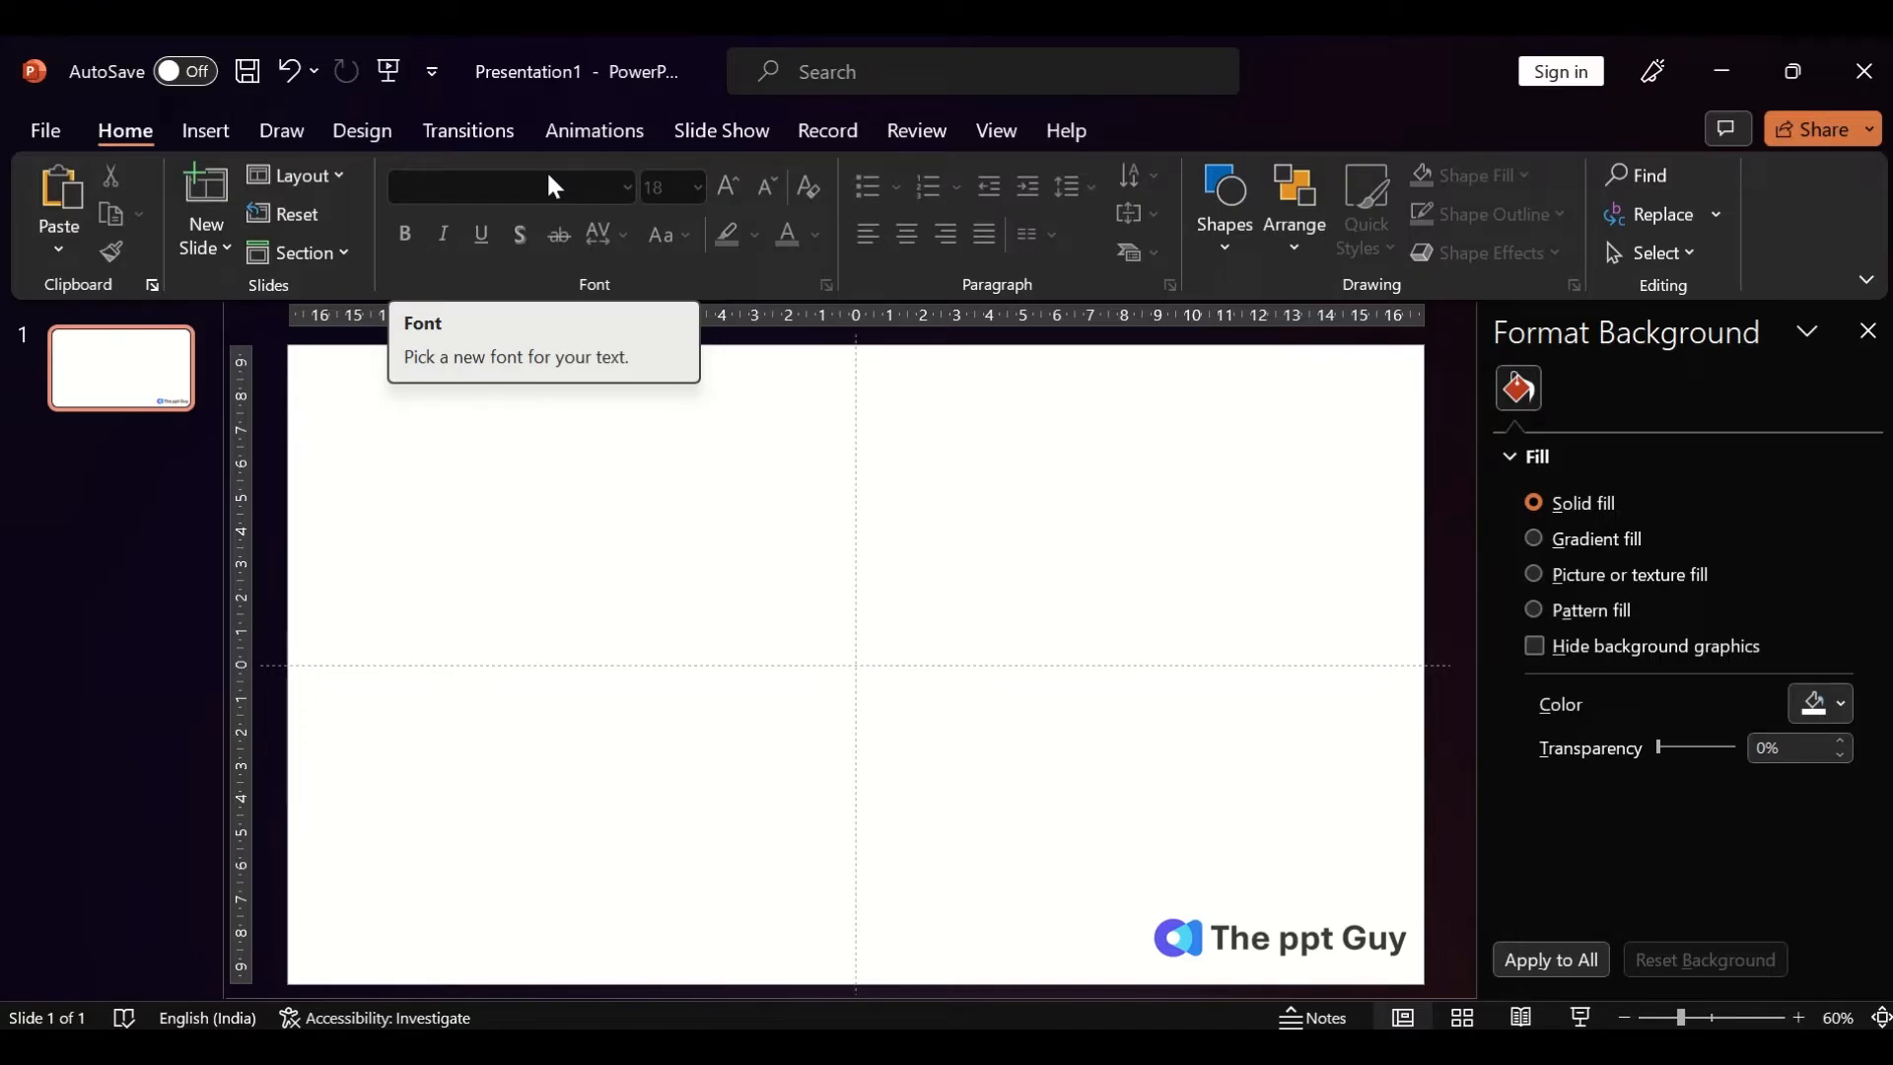
mouse_move(207, 201)
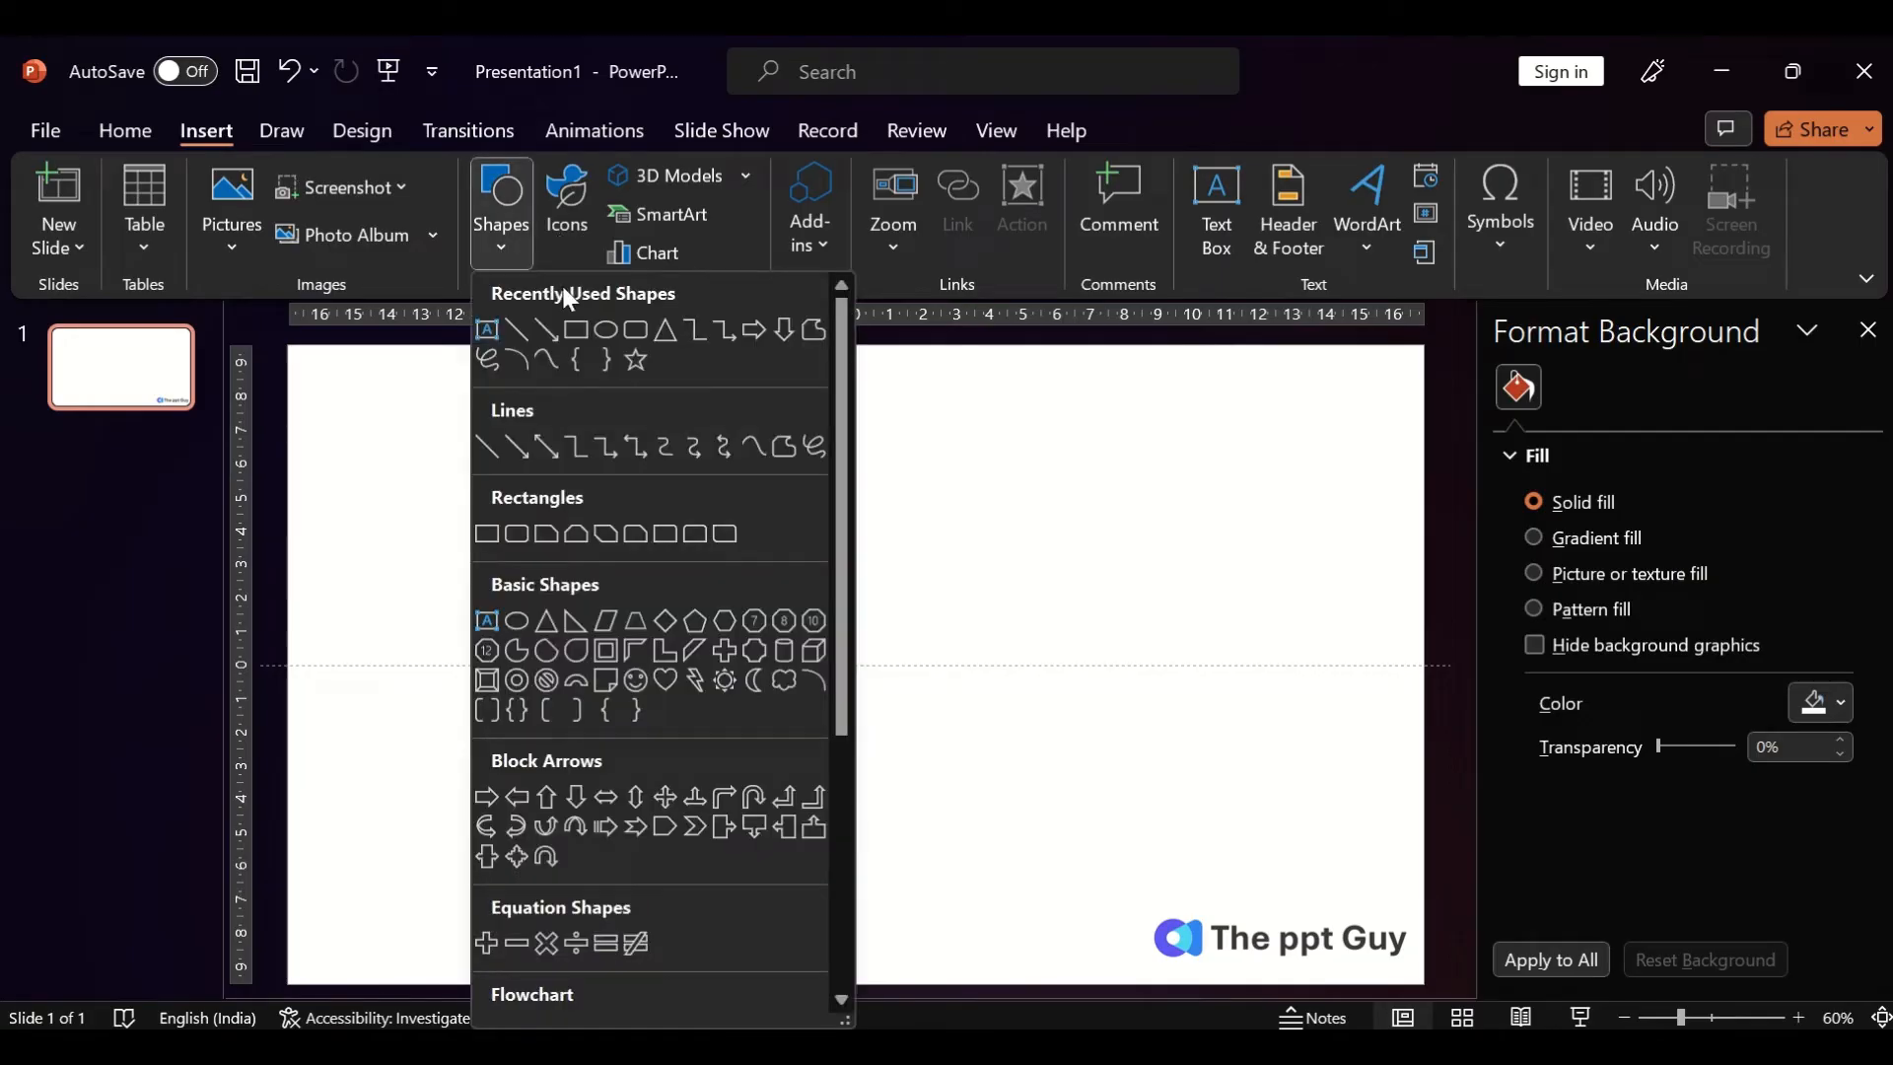
Draw a large isosceles triangle at the slide centre and remove its outline.
click(516, 329)
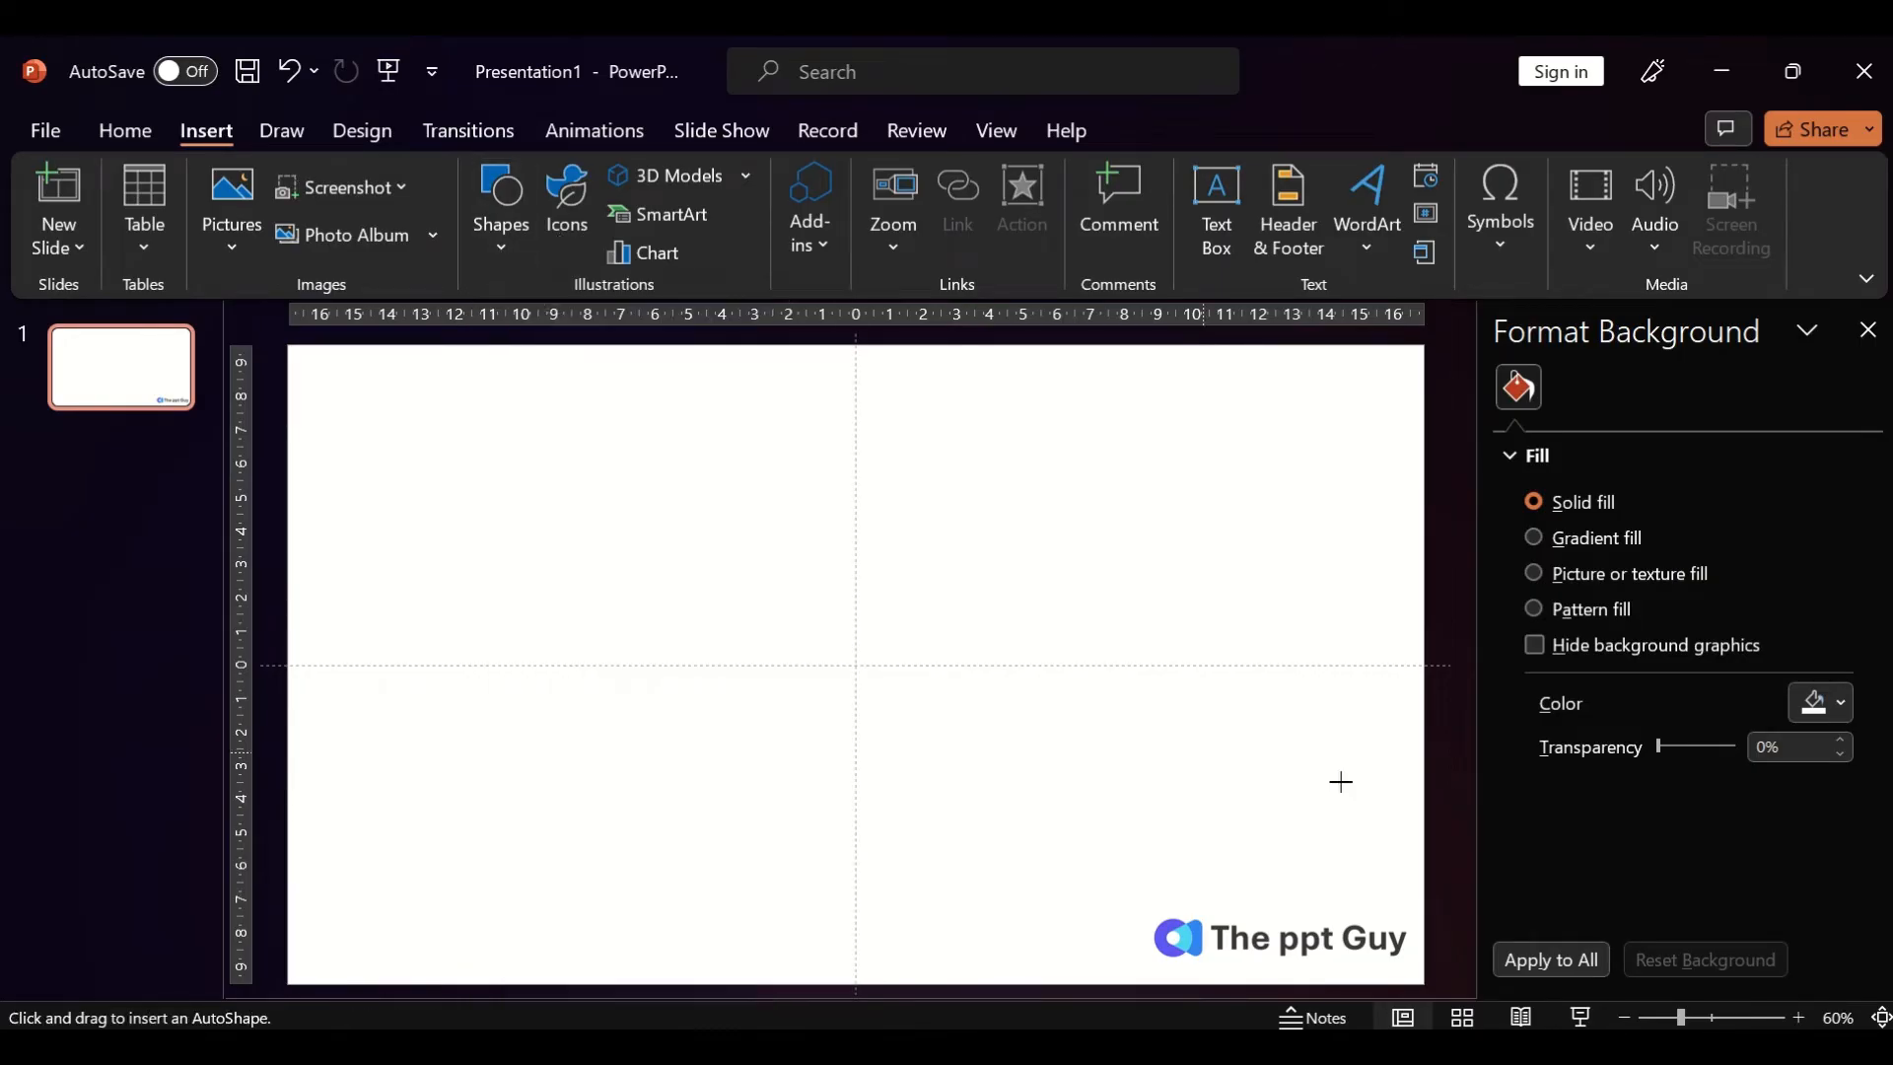
drag(958, 462, 1177, 803)
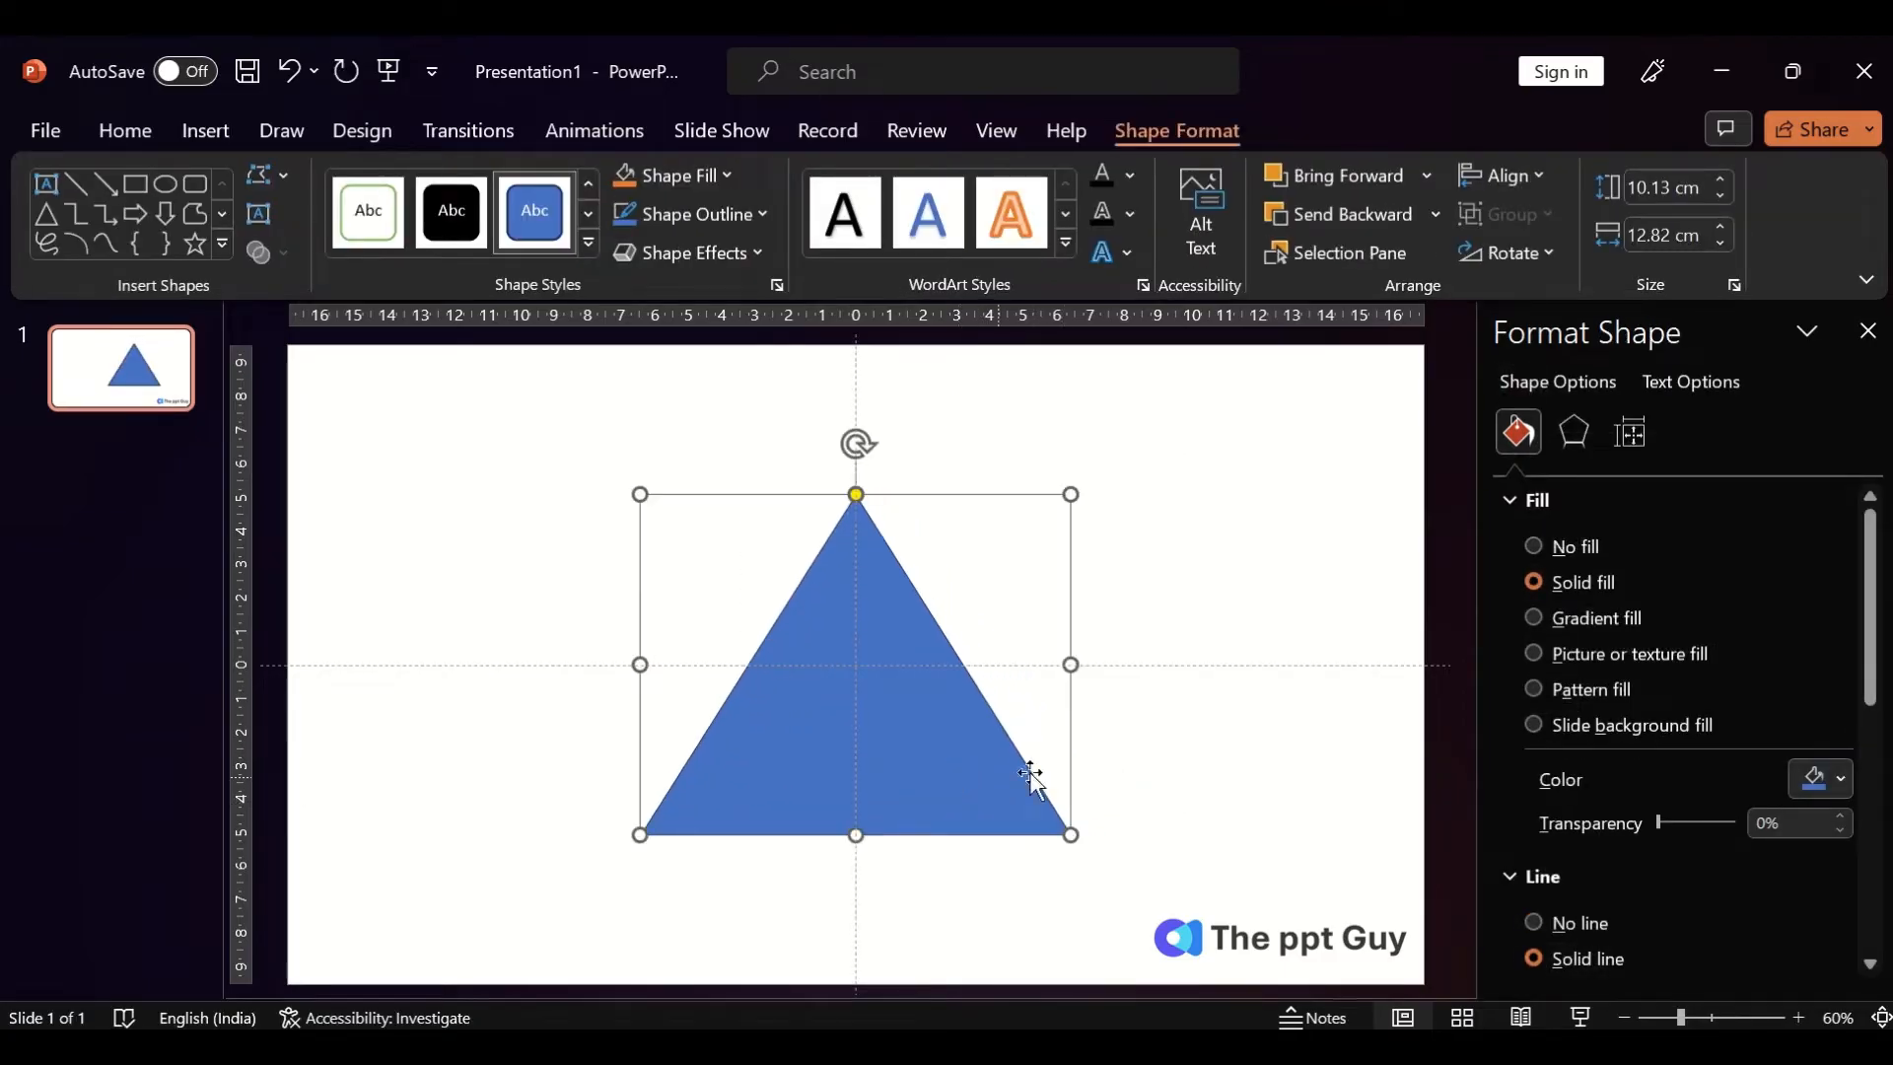
click(1534, 923)
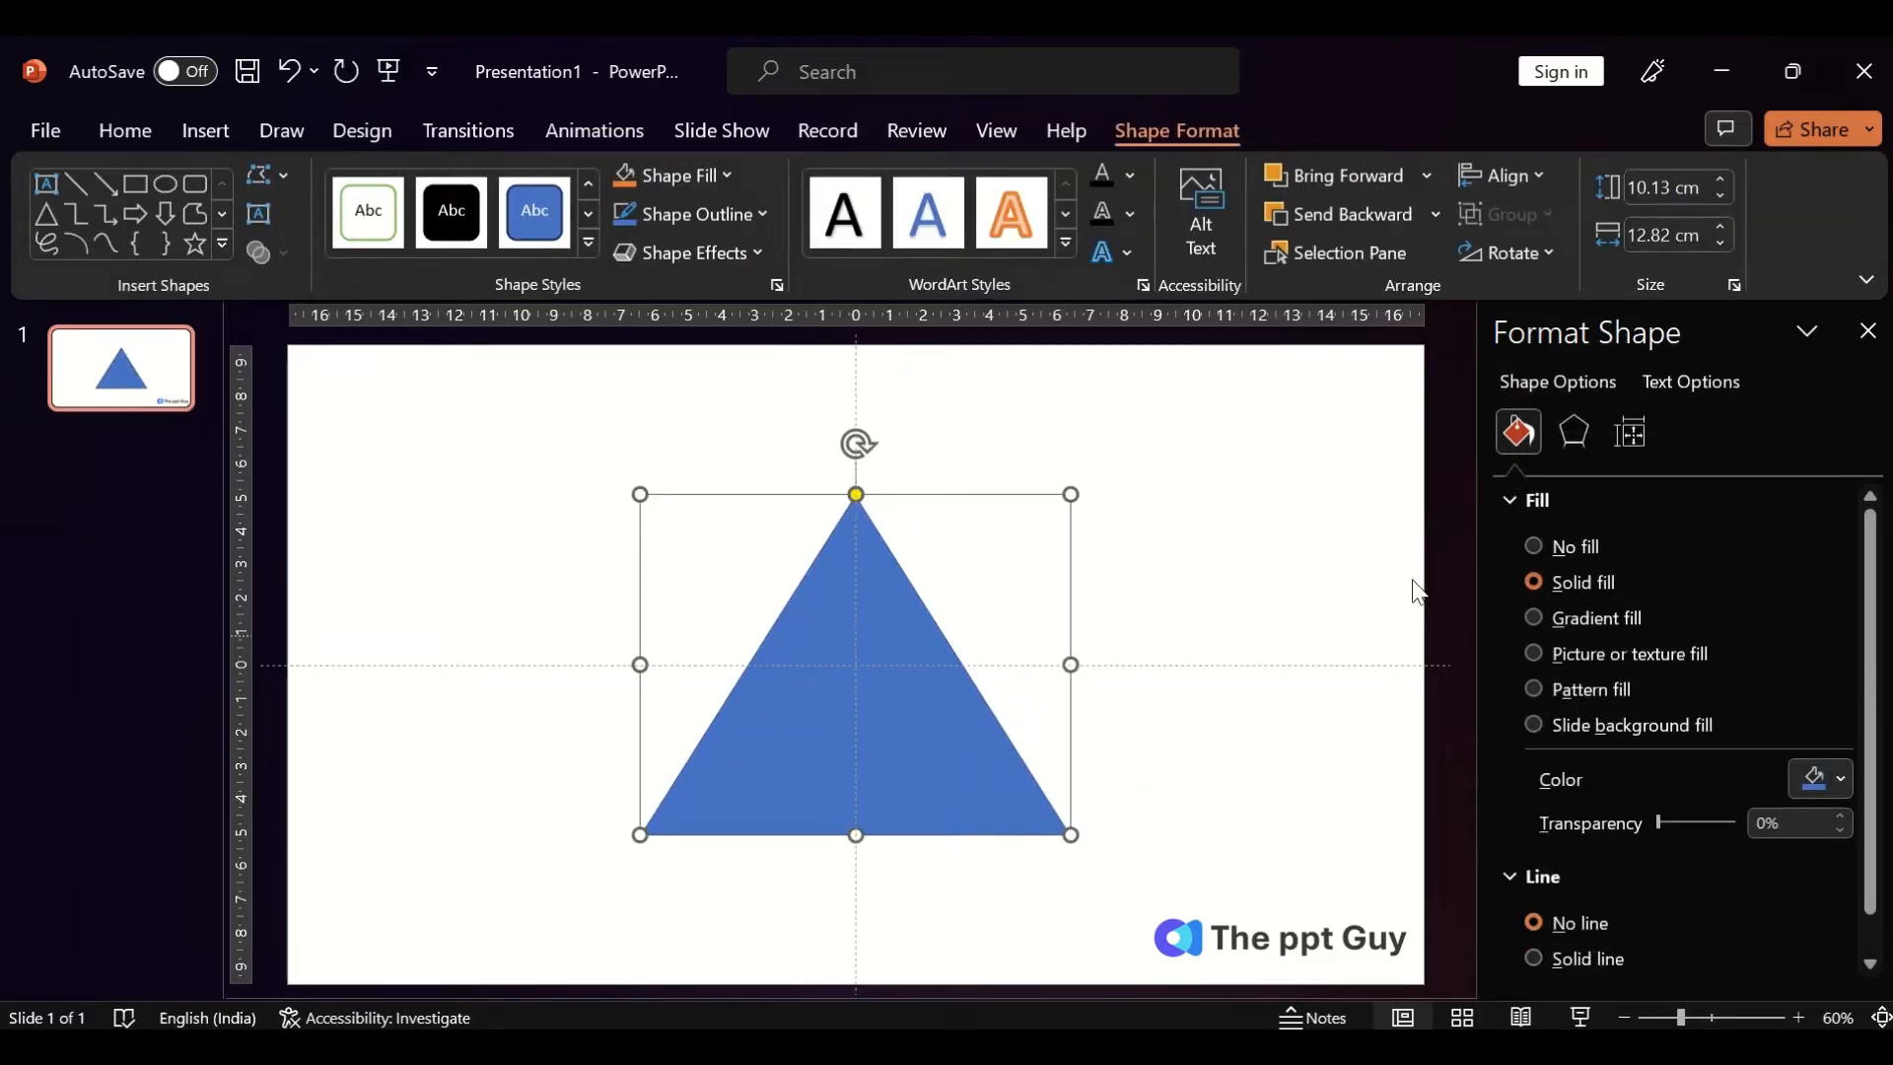
click(280, 130)
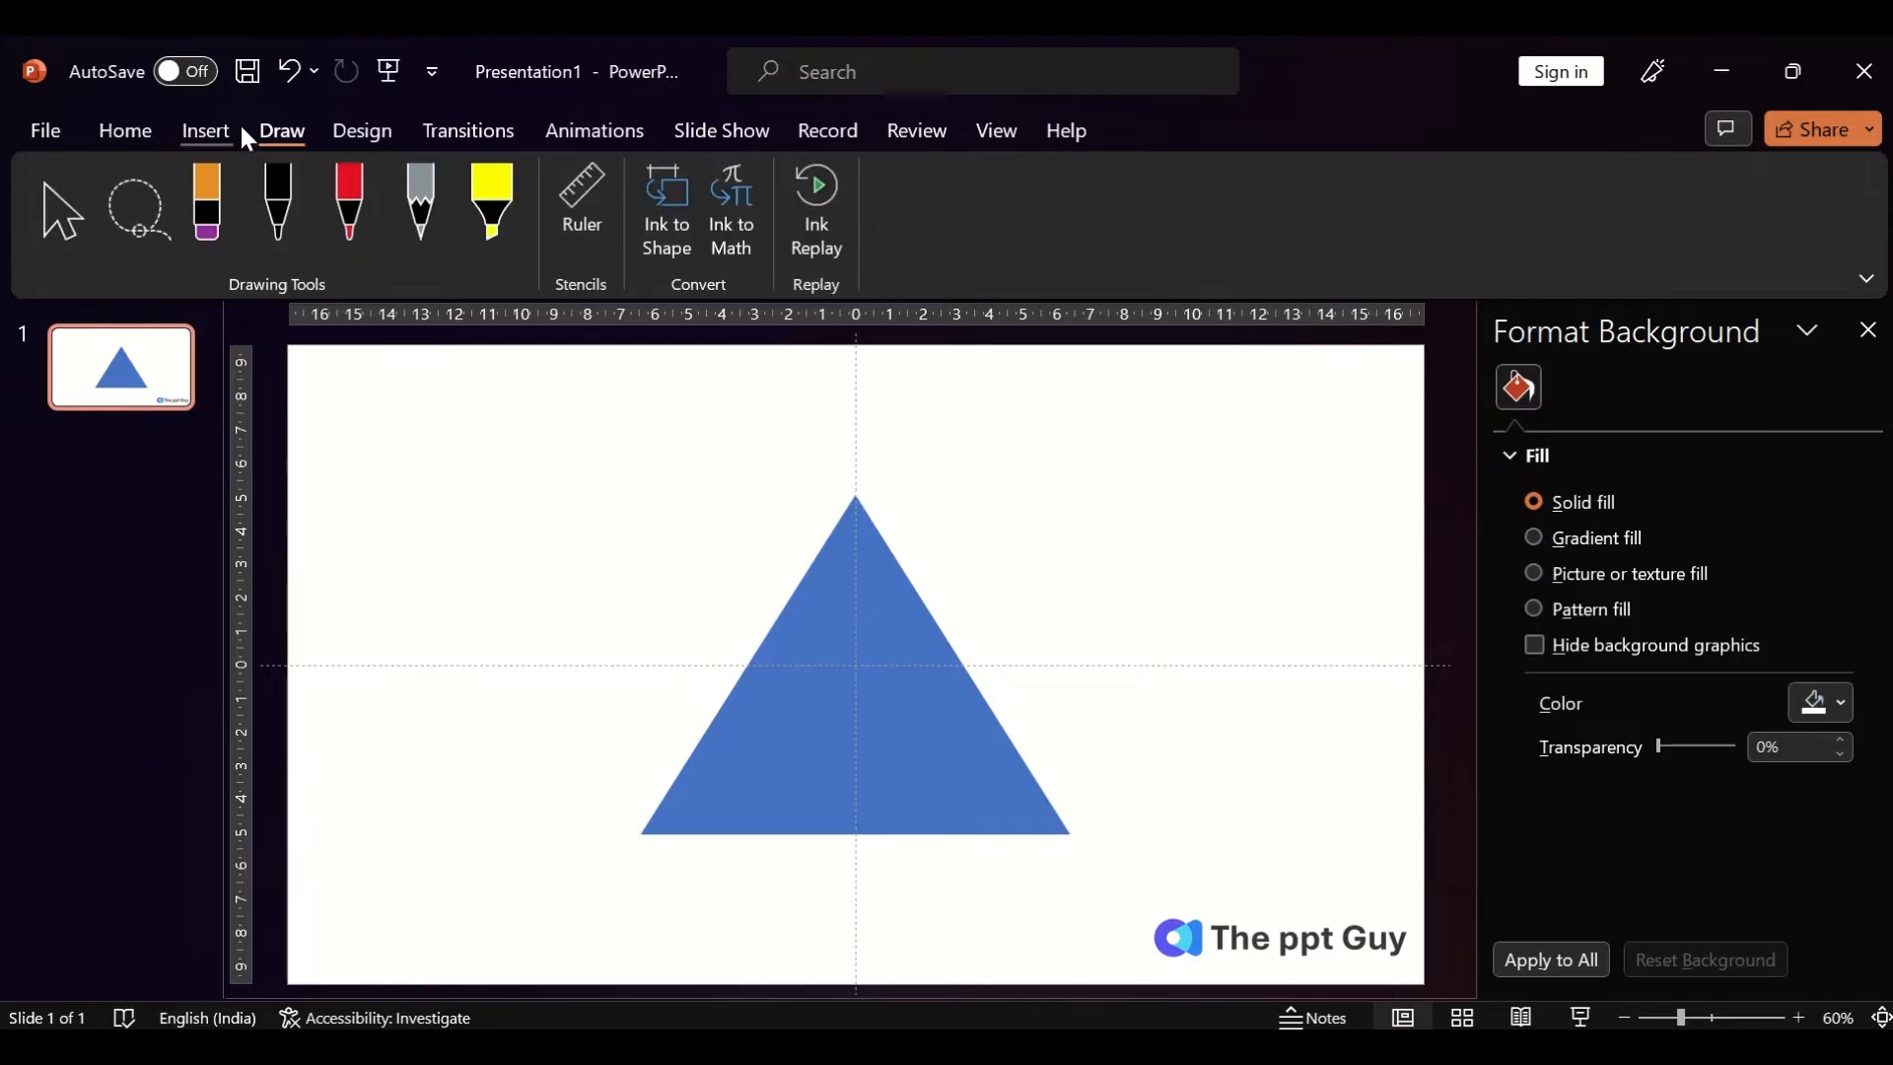
Draw a small pale-yellow circle at the top corner and copy it into the two bottom corners.
click(205, 130)
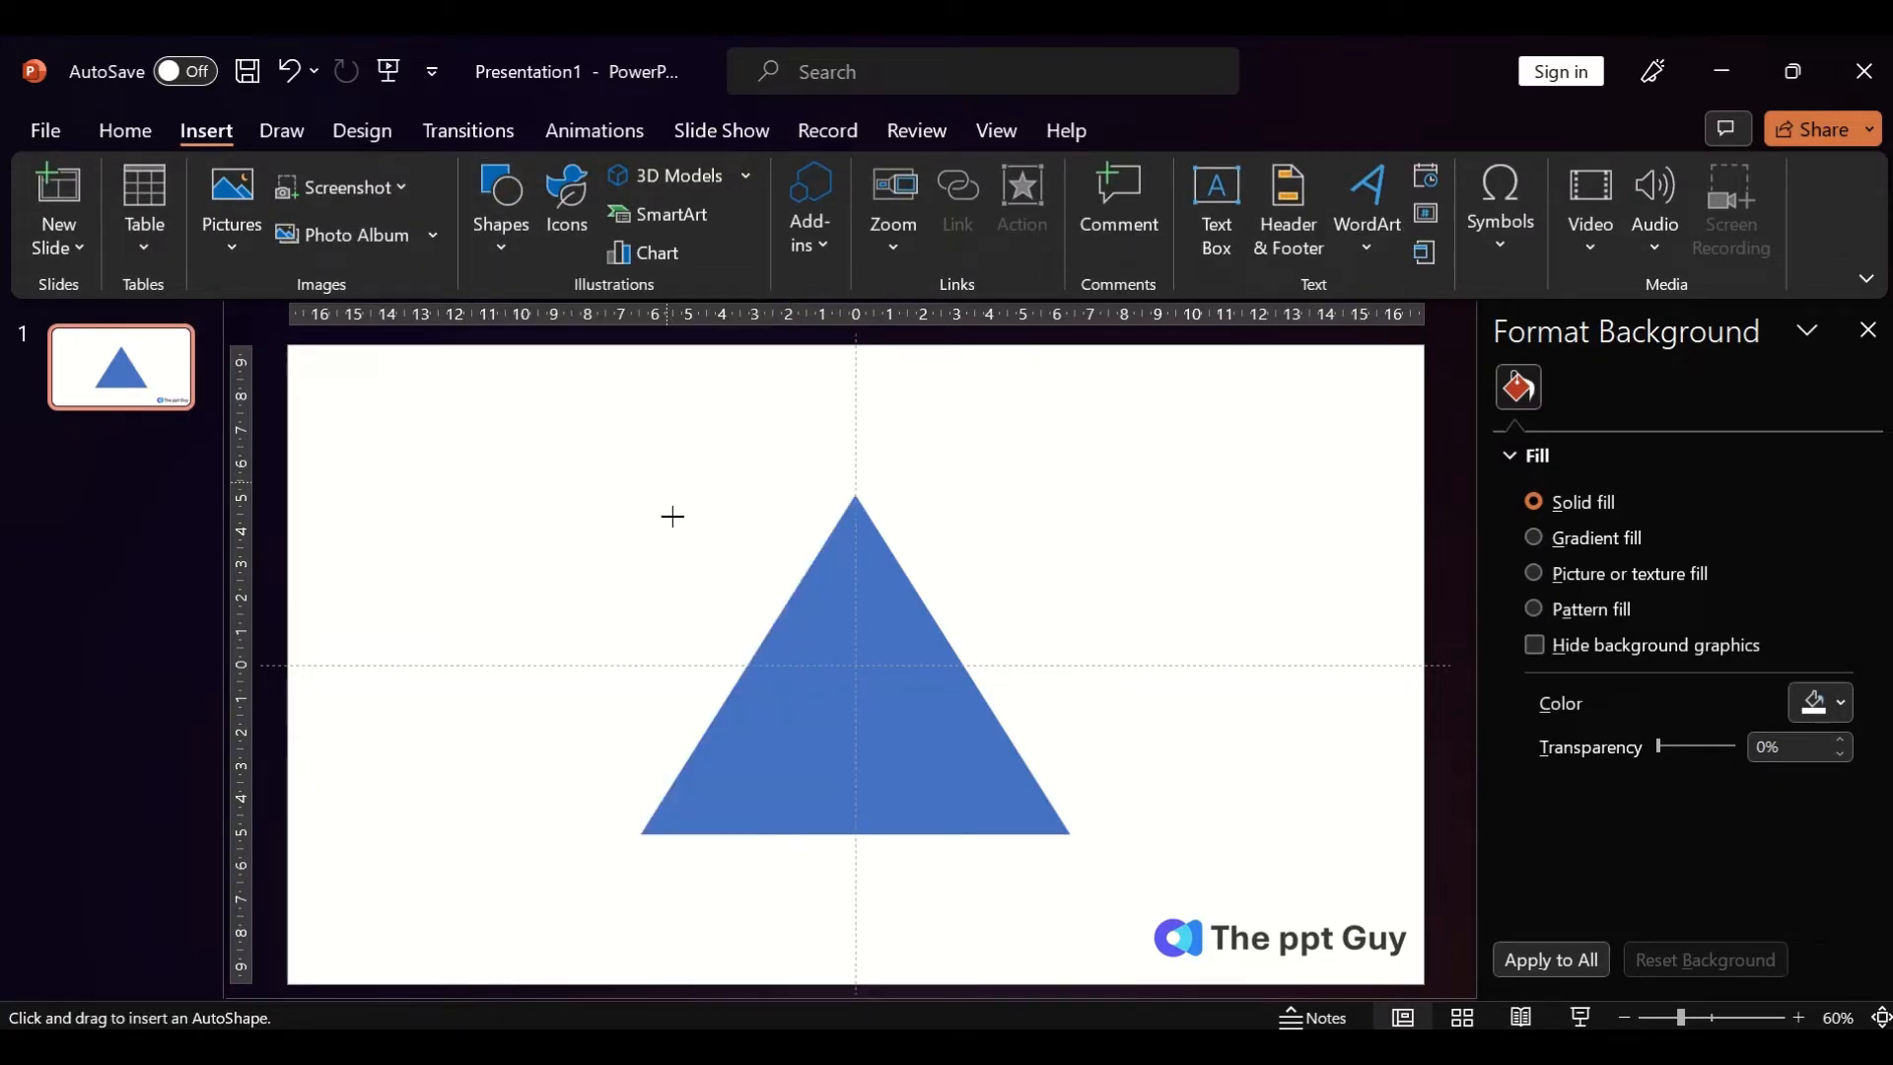
drag(671, 517, 694, 592)
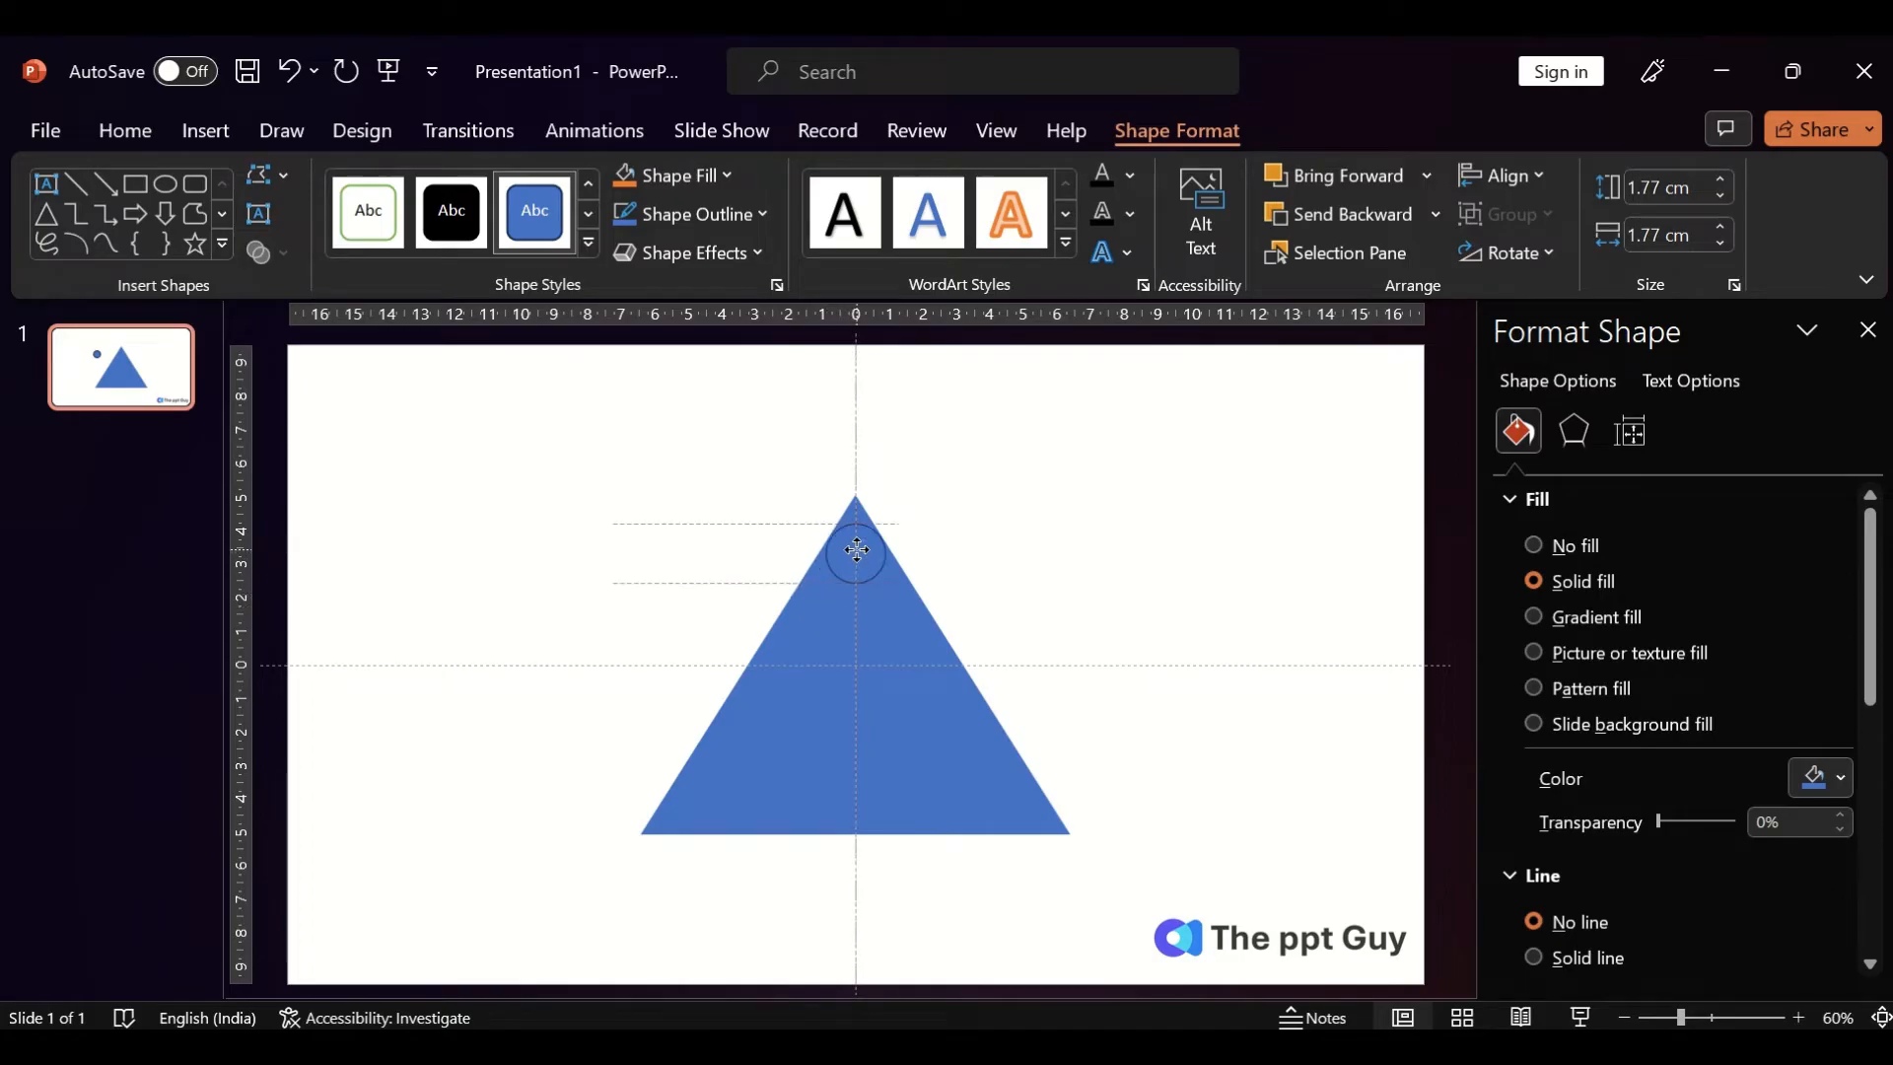
click(854, 550)
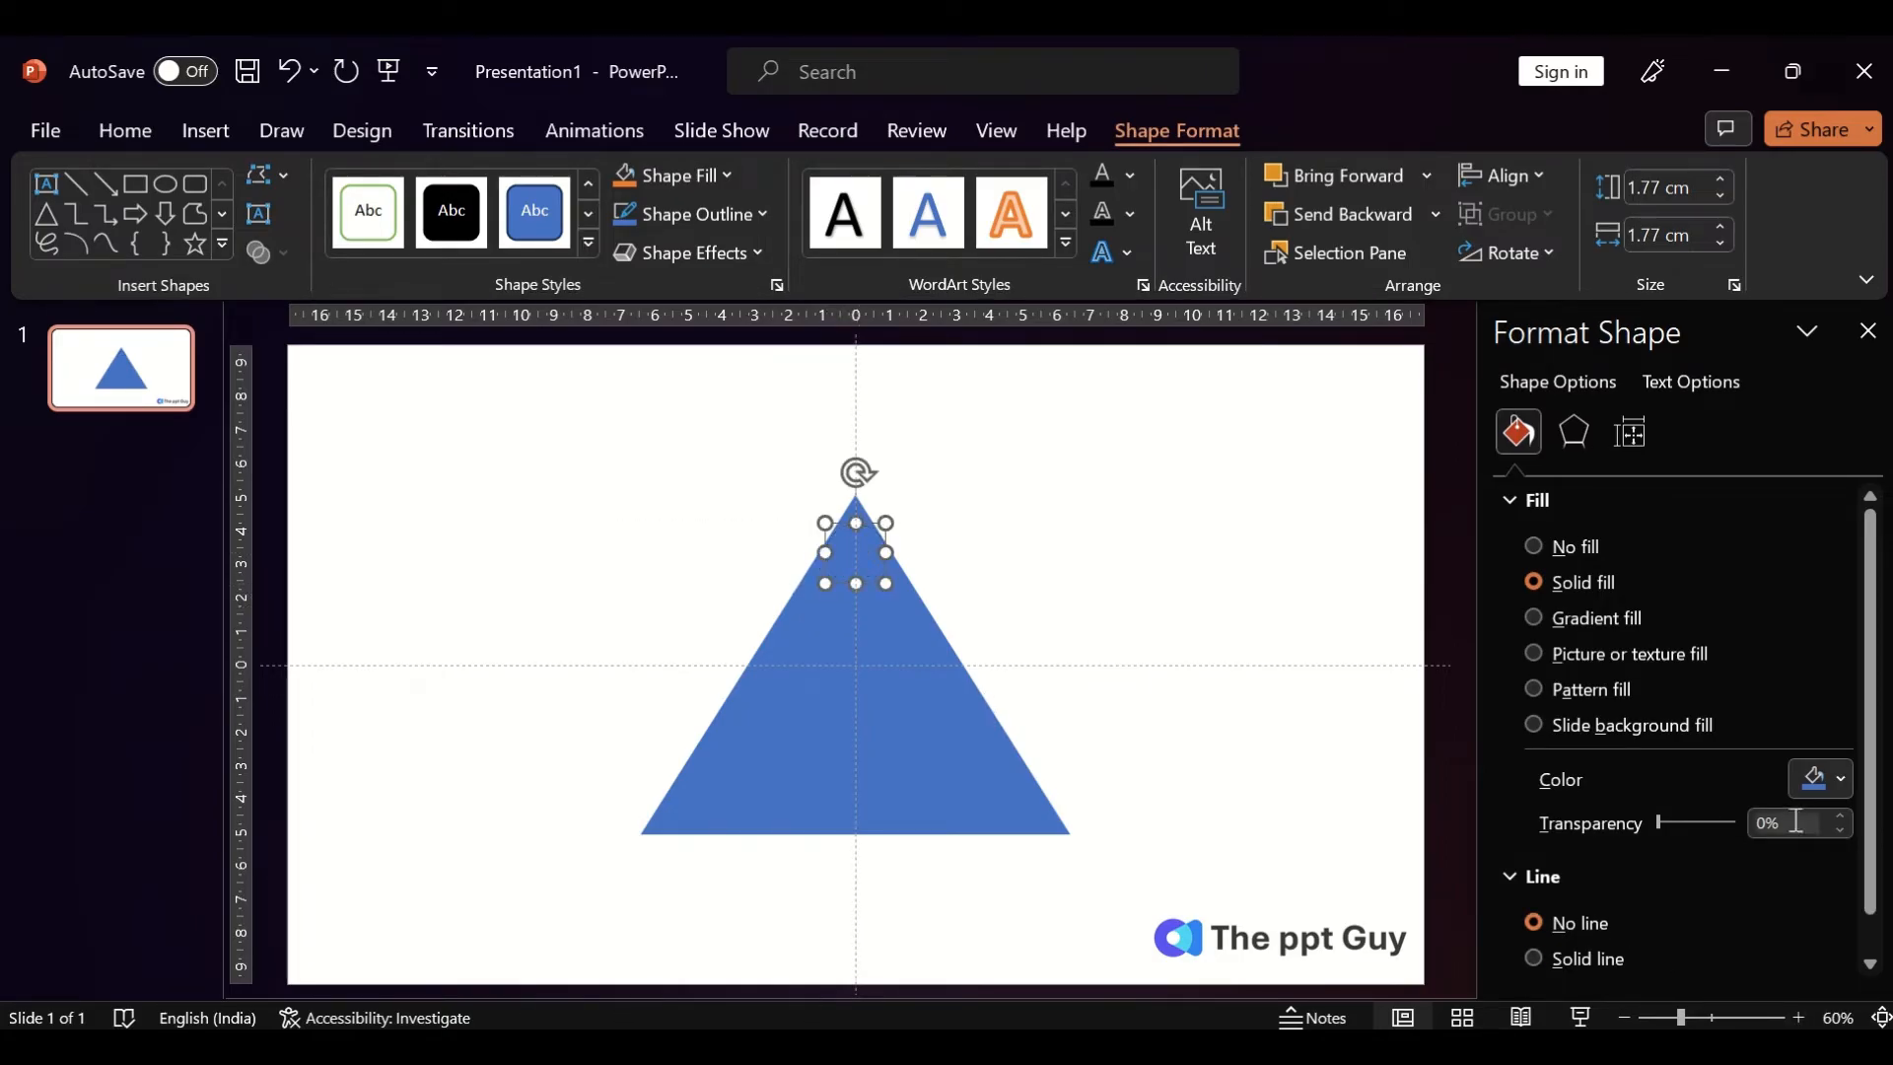
click(1840, 779)
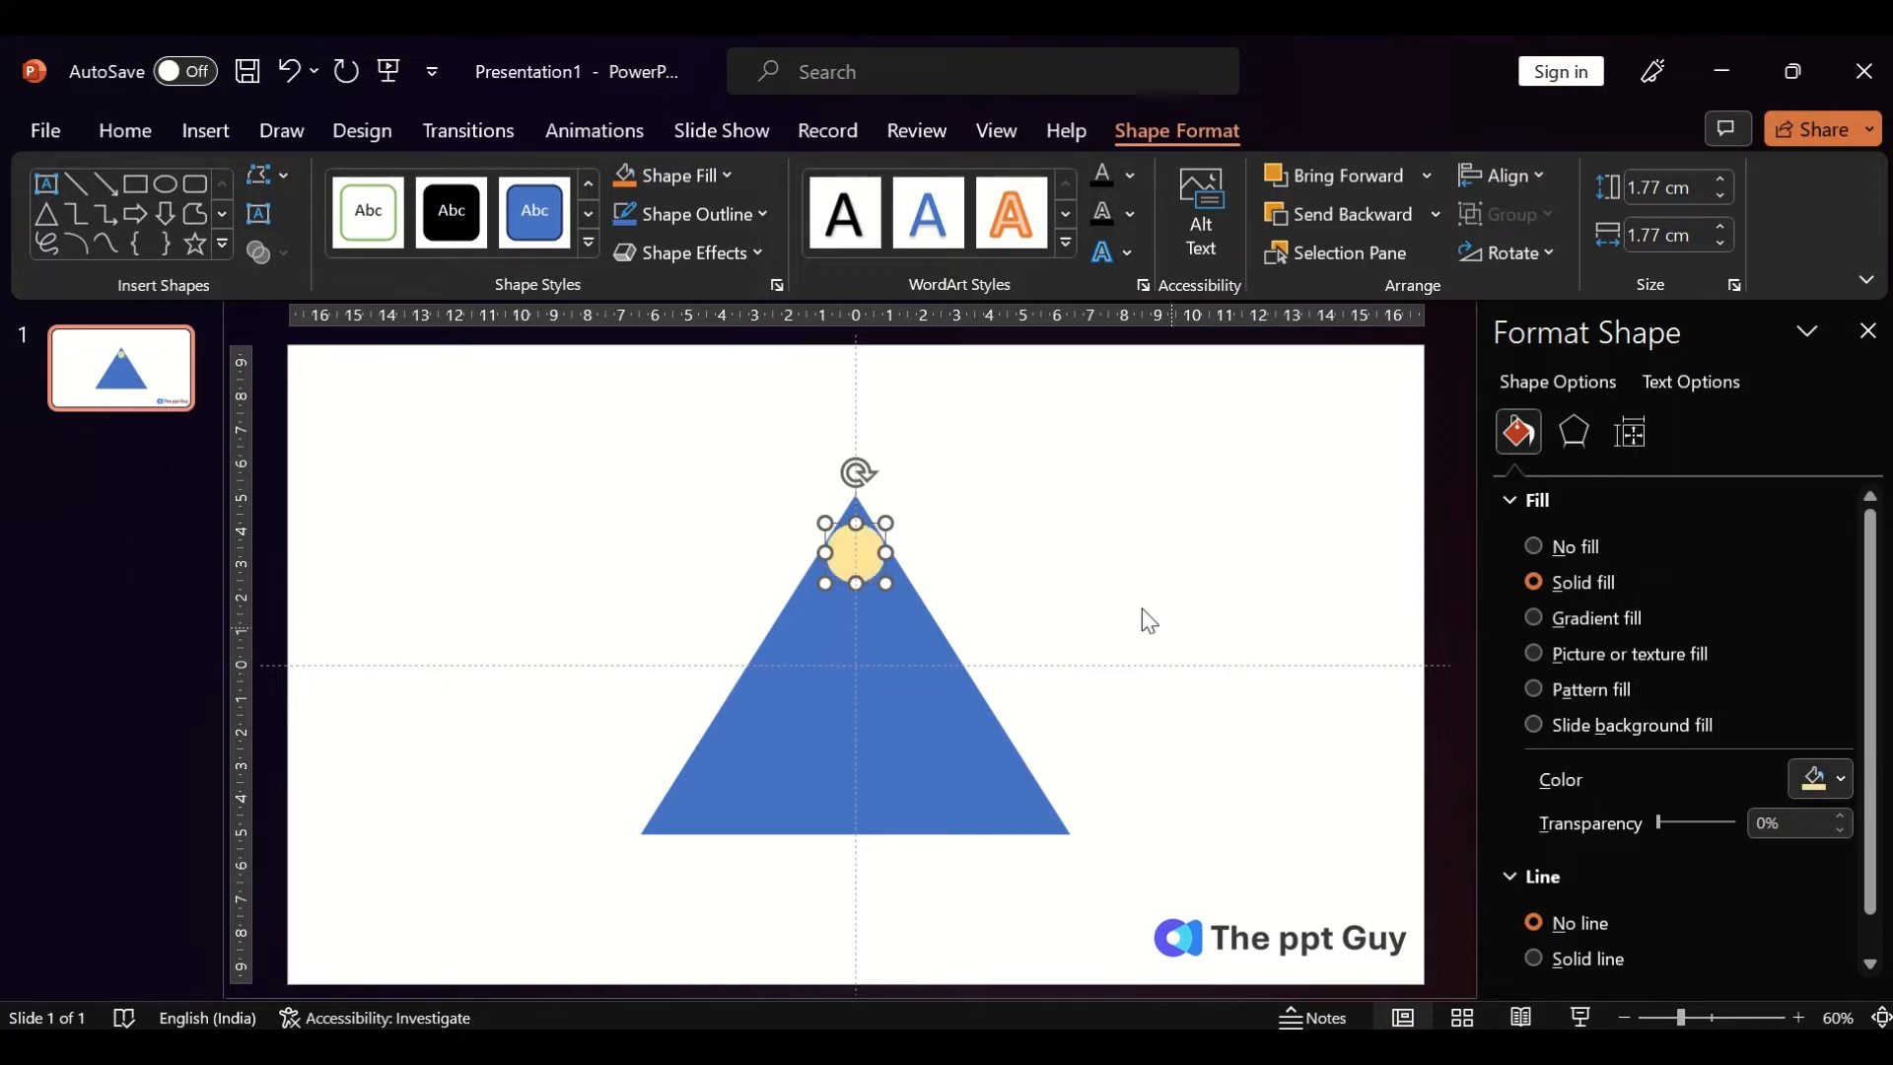
click(122, 133)
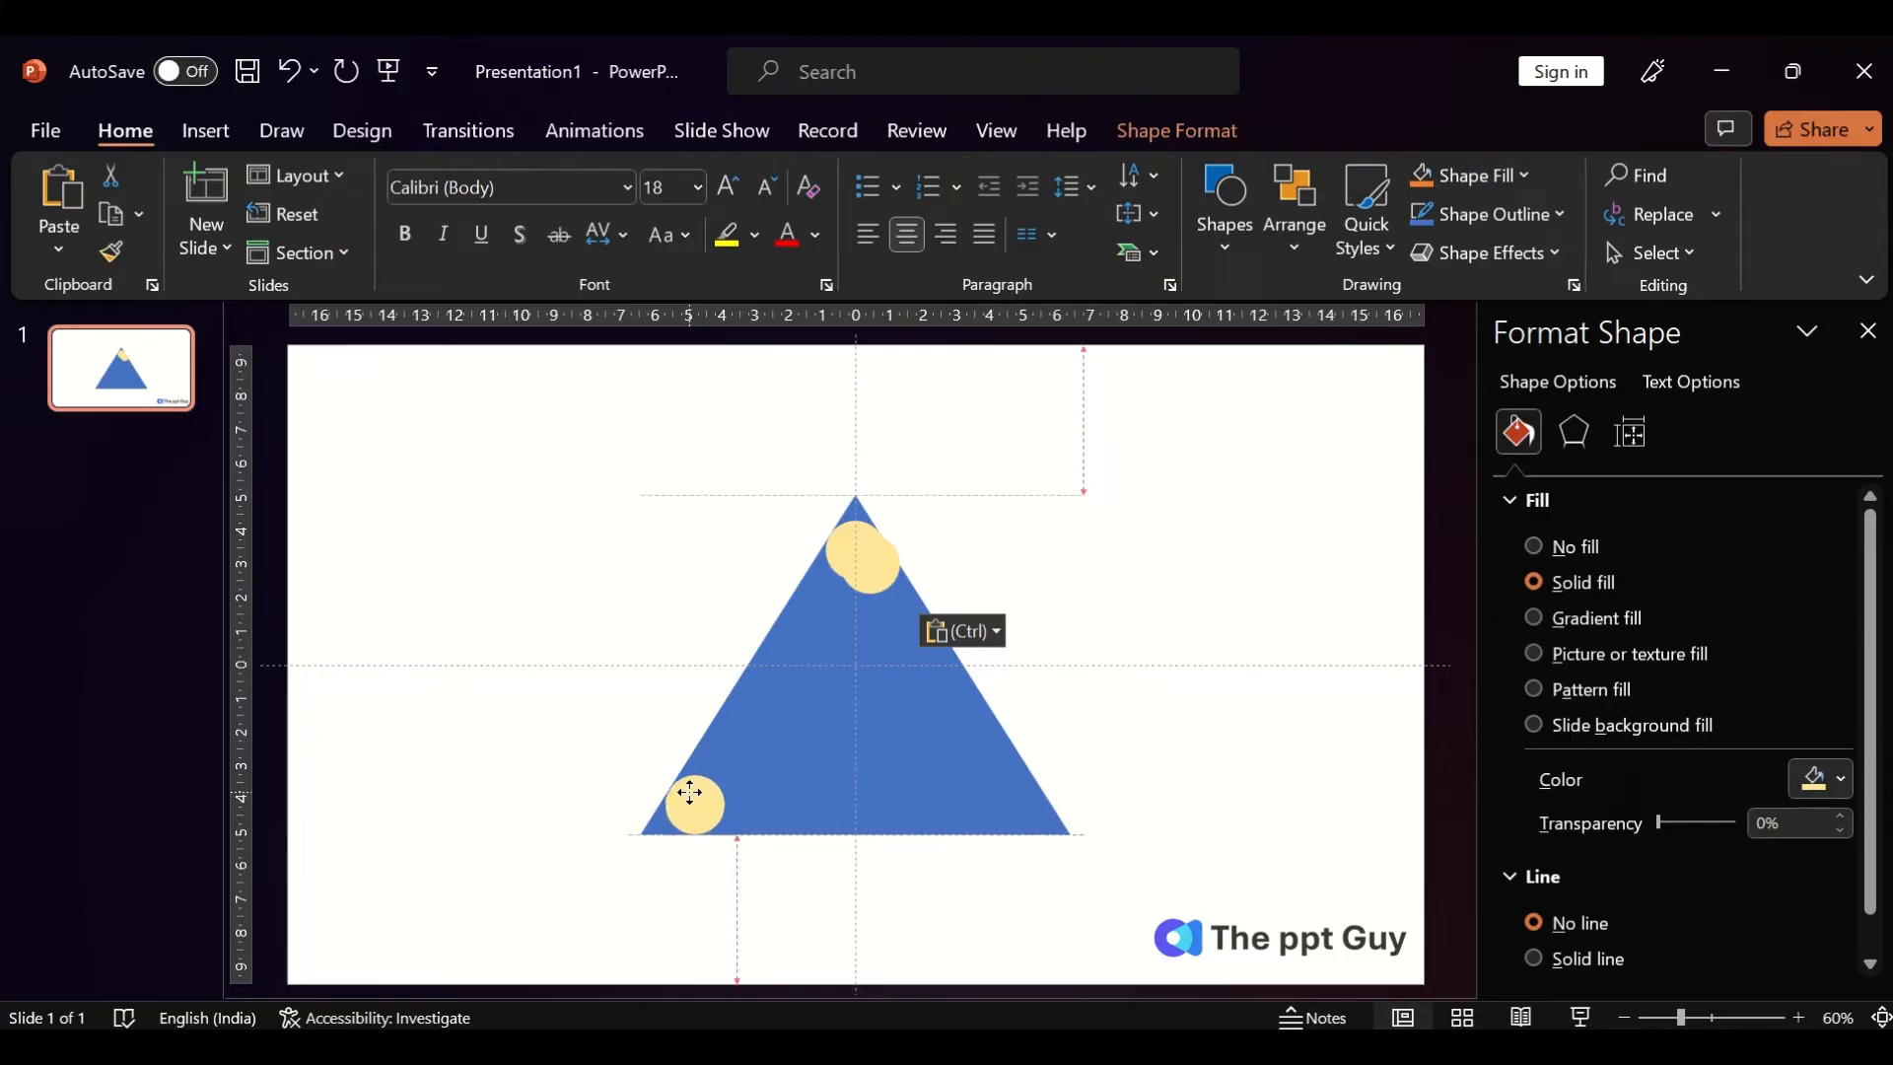
drag(695, 794, 868, 556)
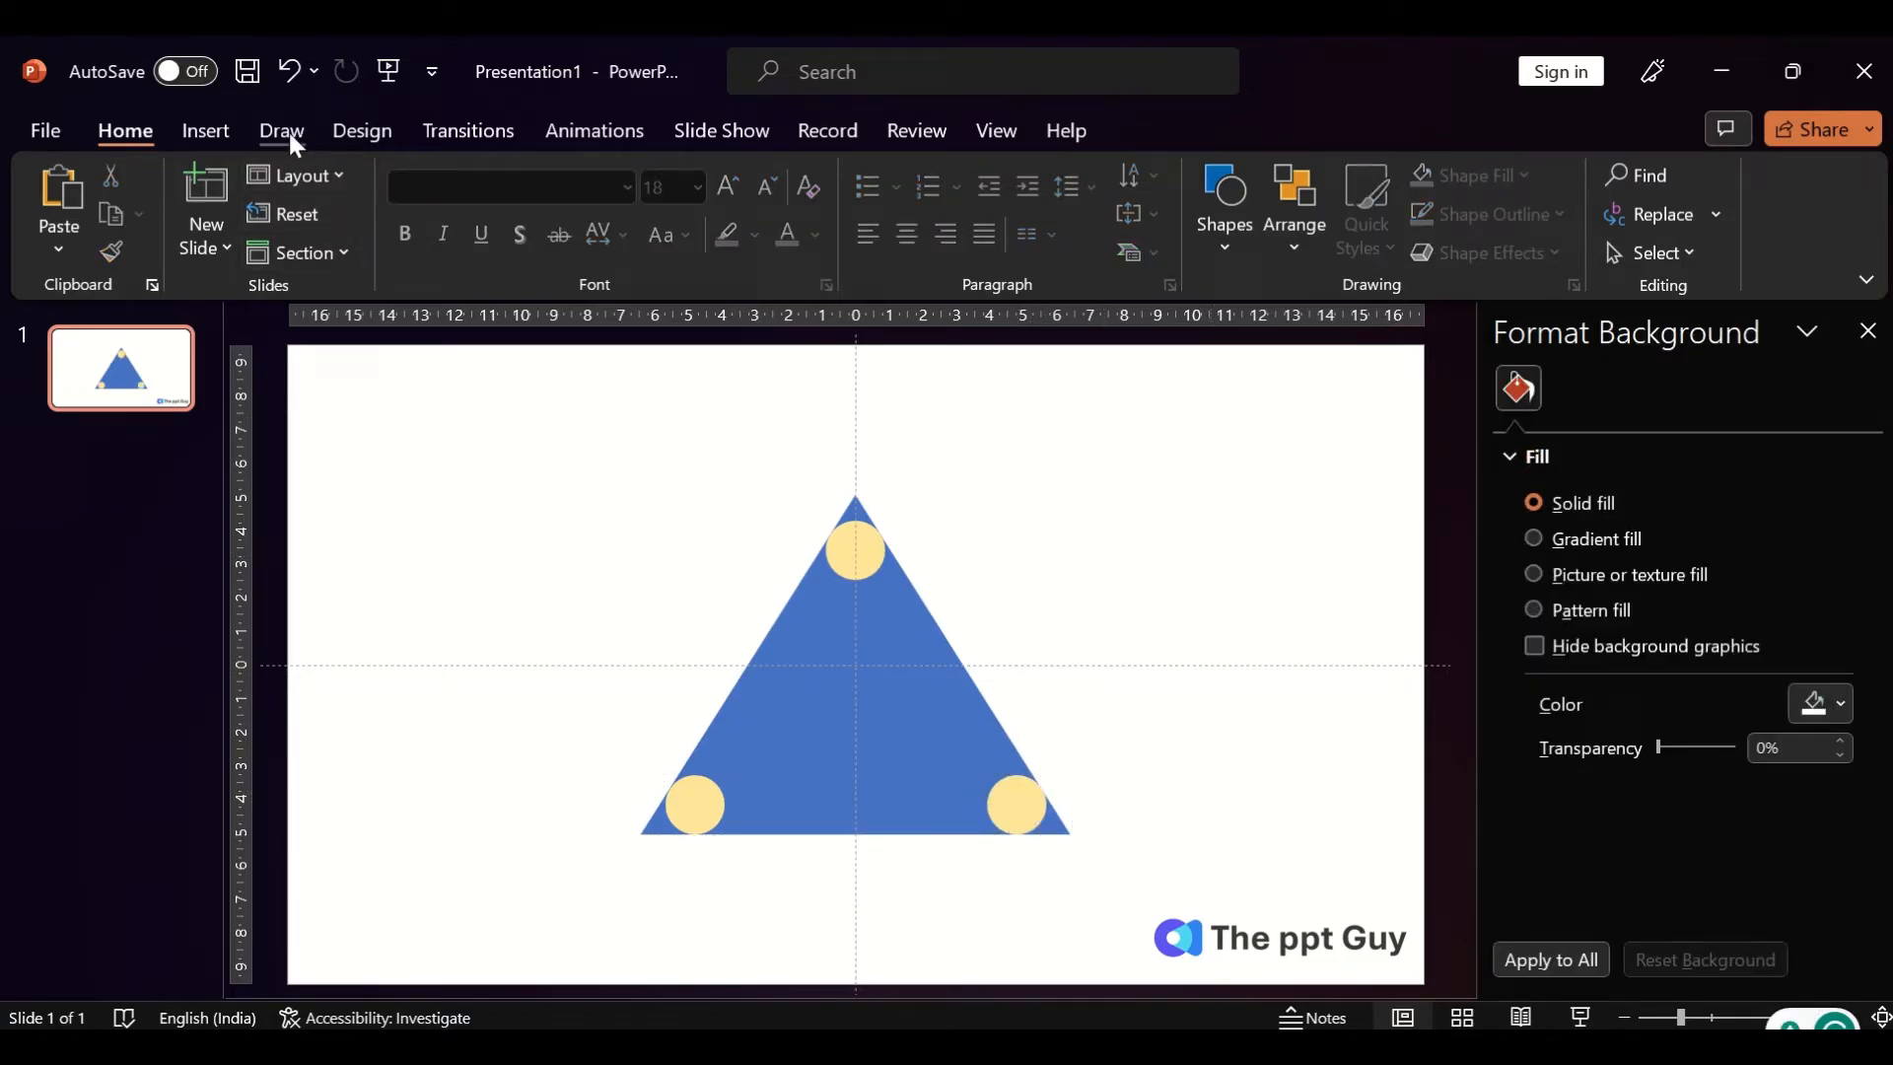
Cap the top tip with a blue rectangle, then tilt a copy over the bottom-right tip.
click(499, 205)
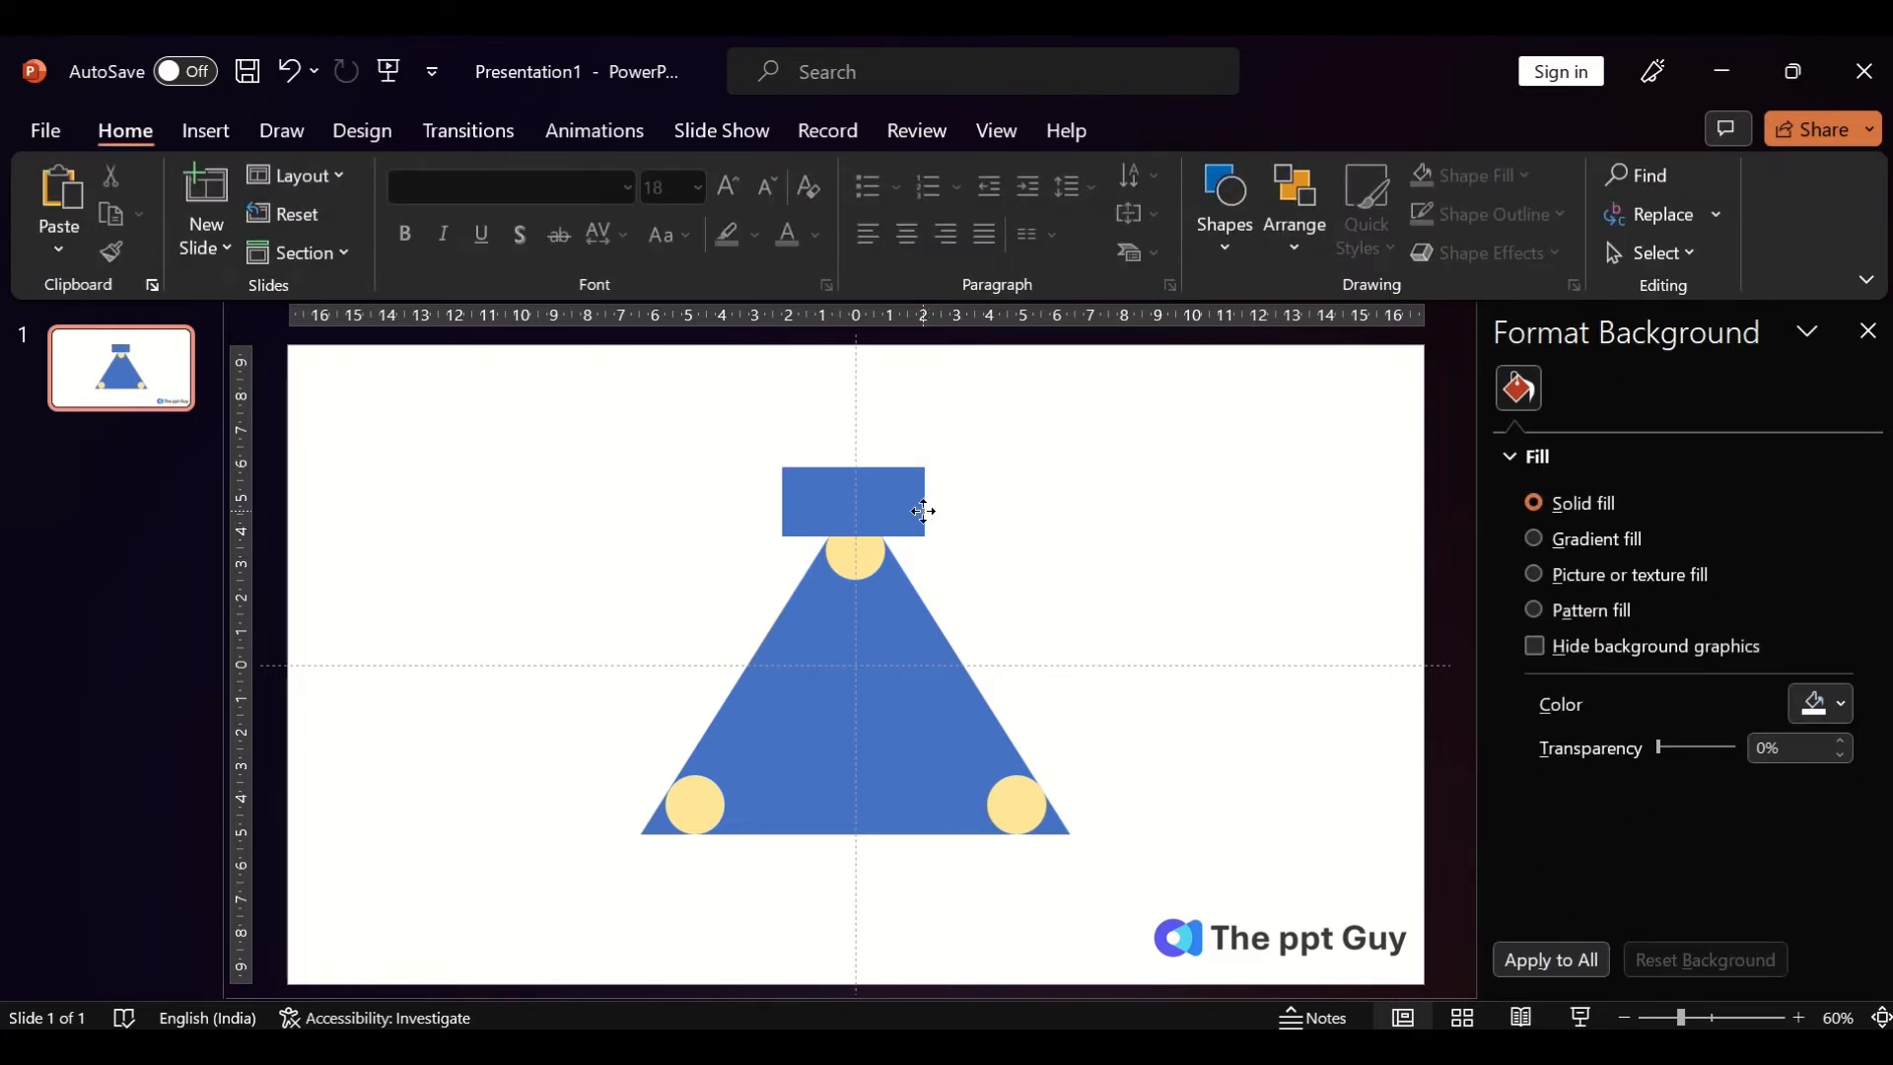
click(852, 503)
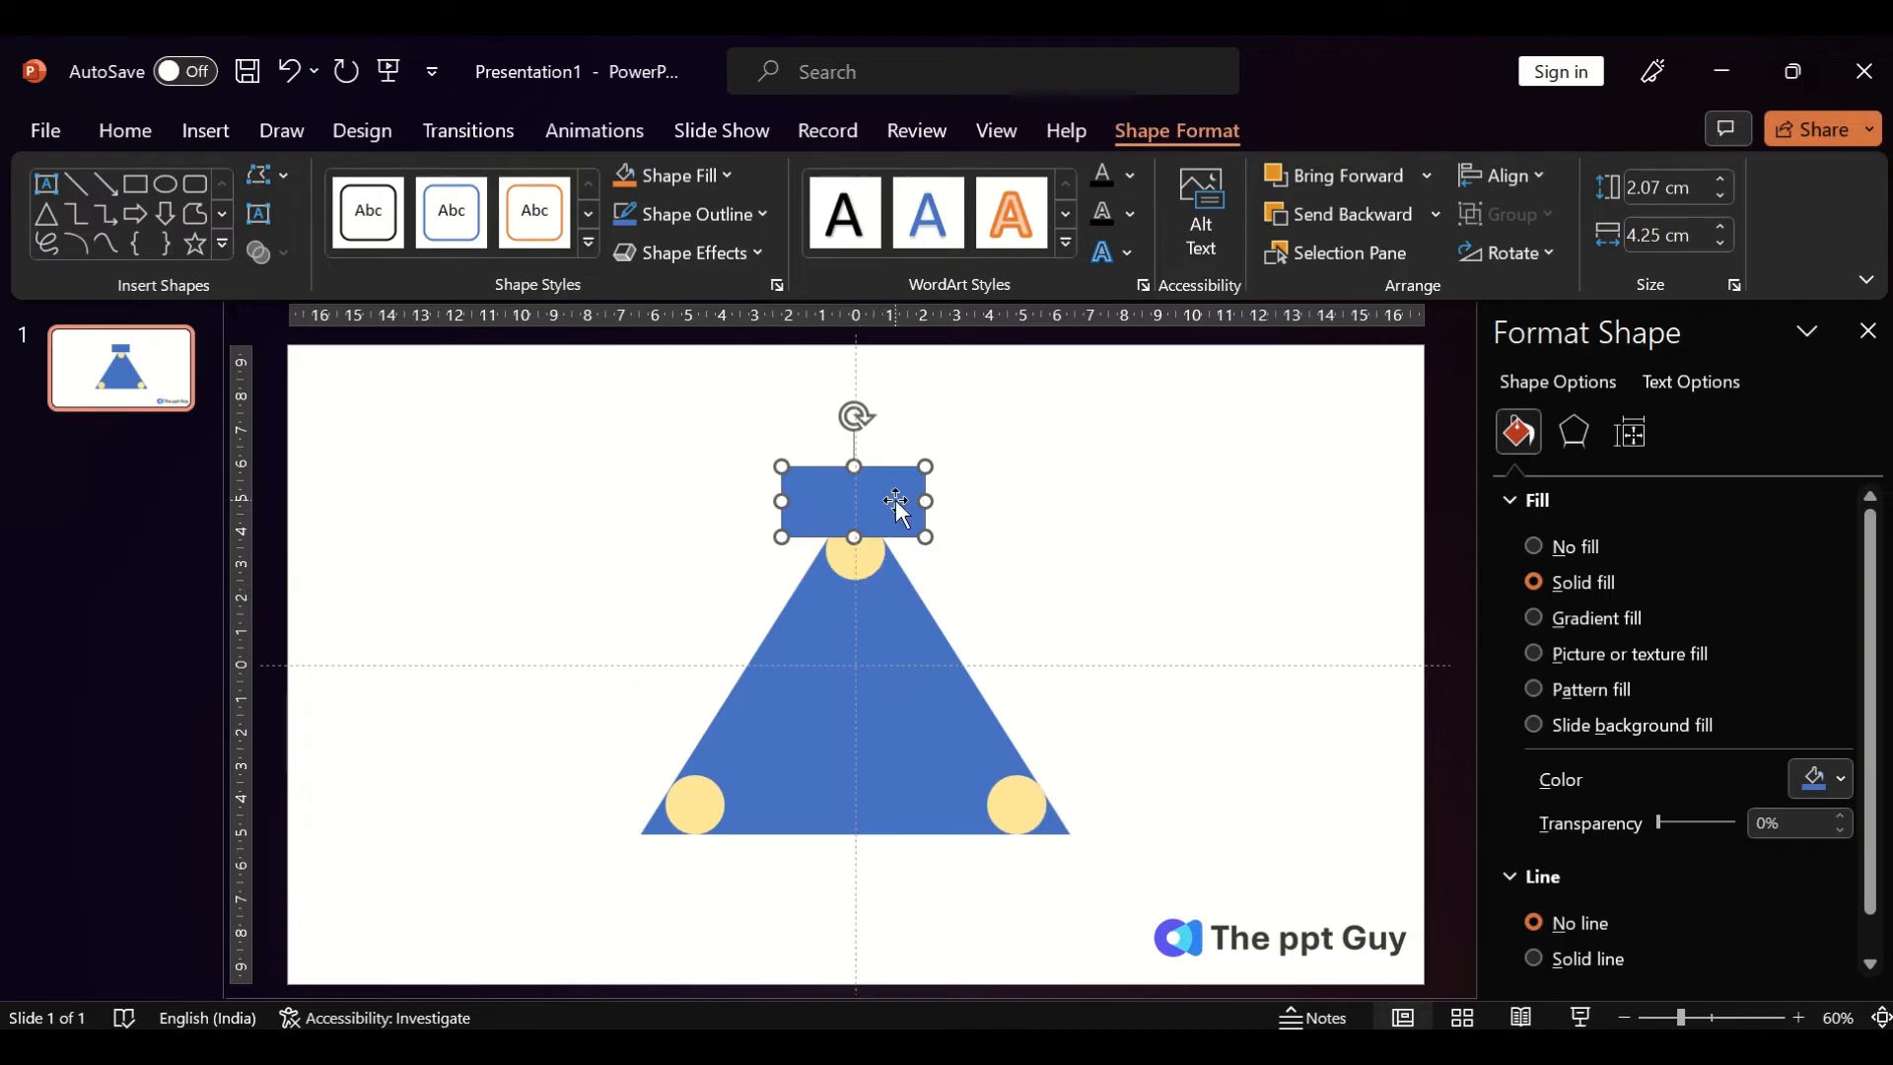
click(125, 130)
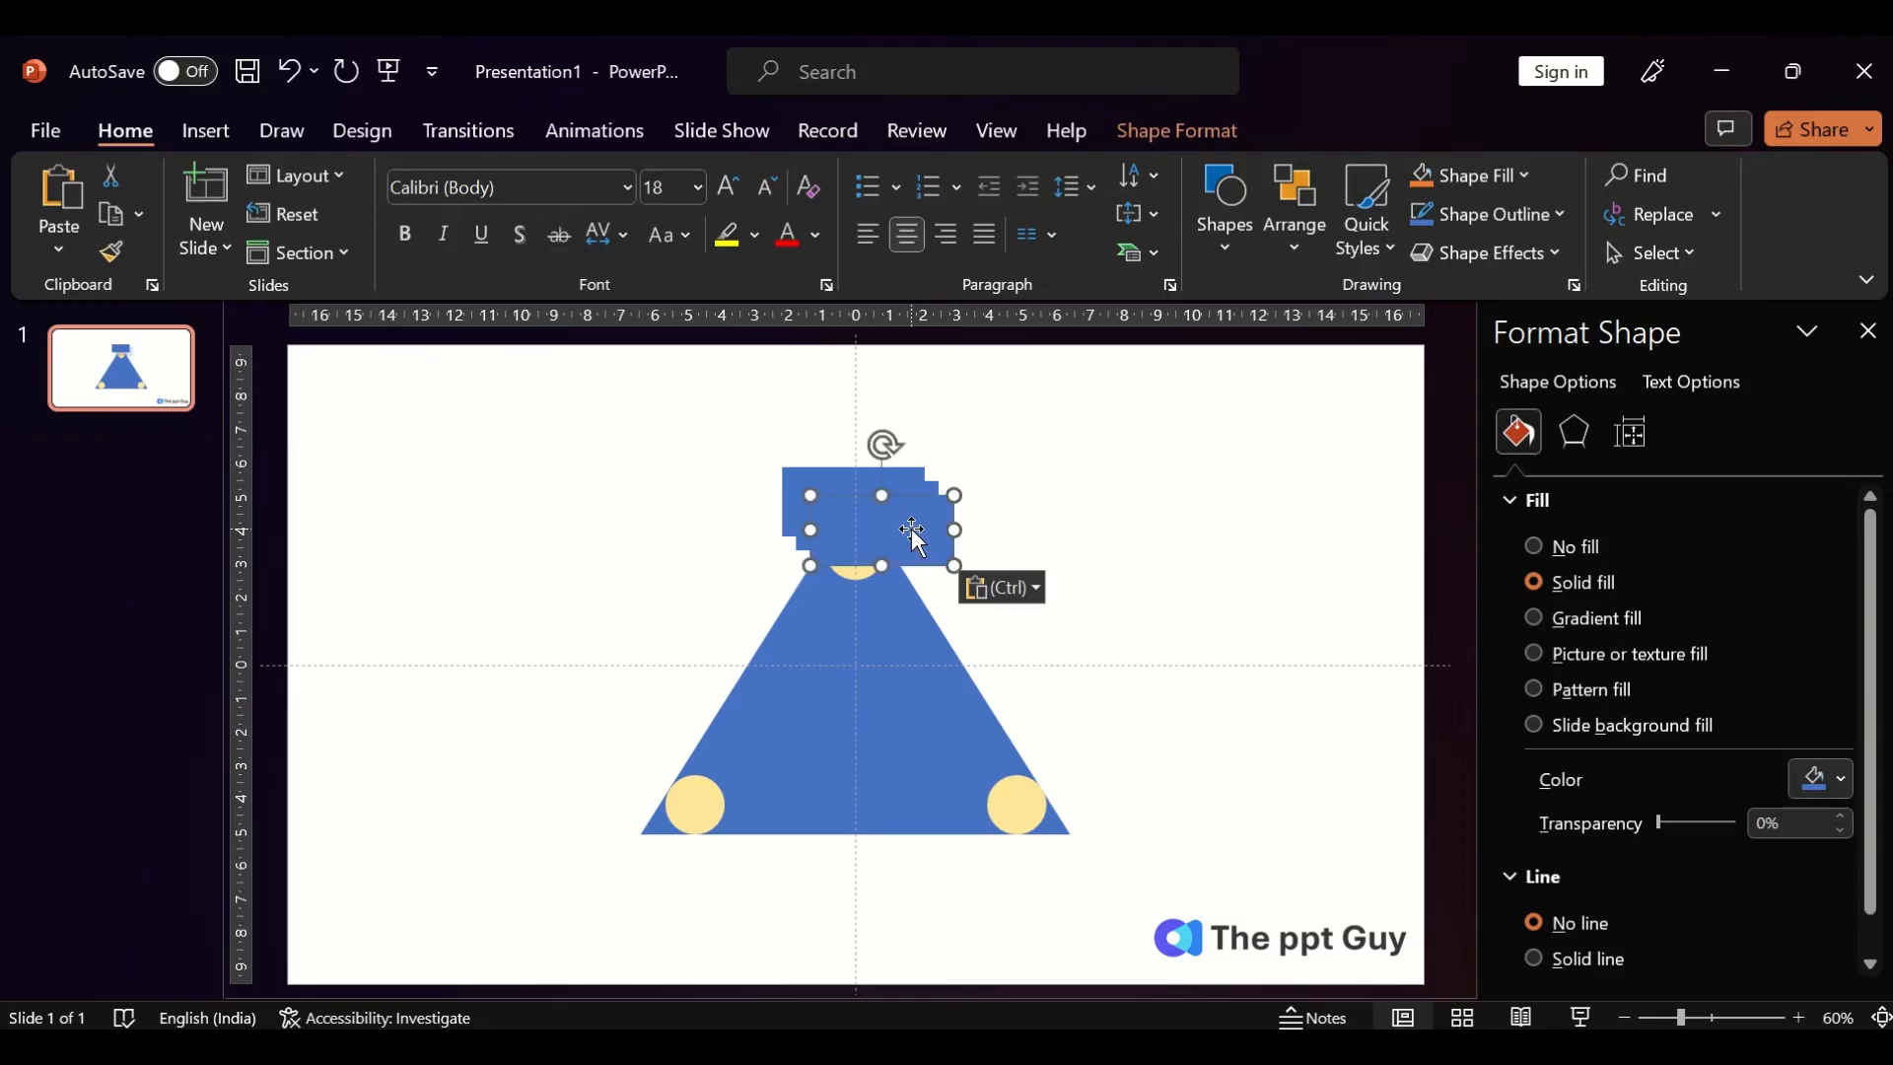
drag(911, 530, 1086, 706)
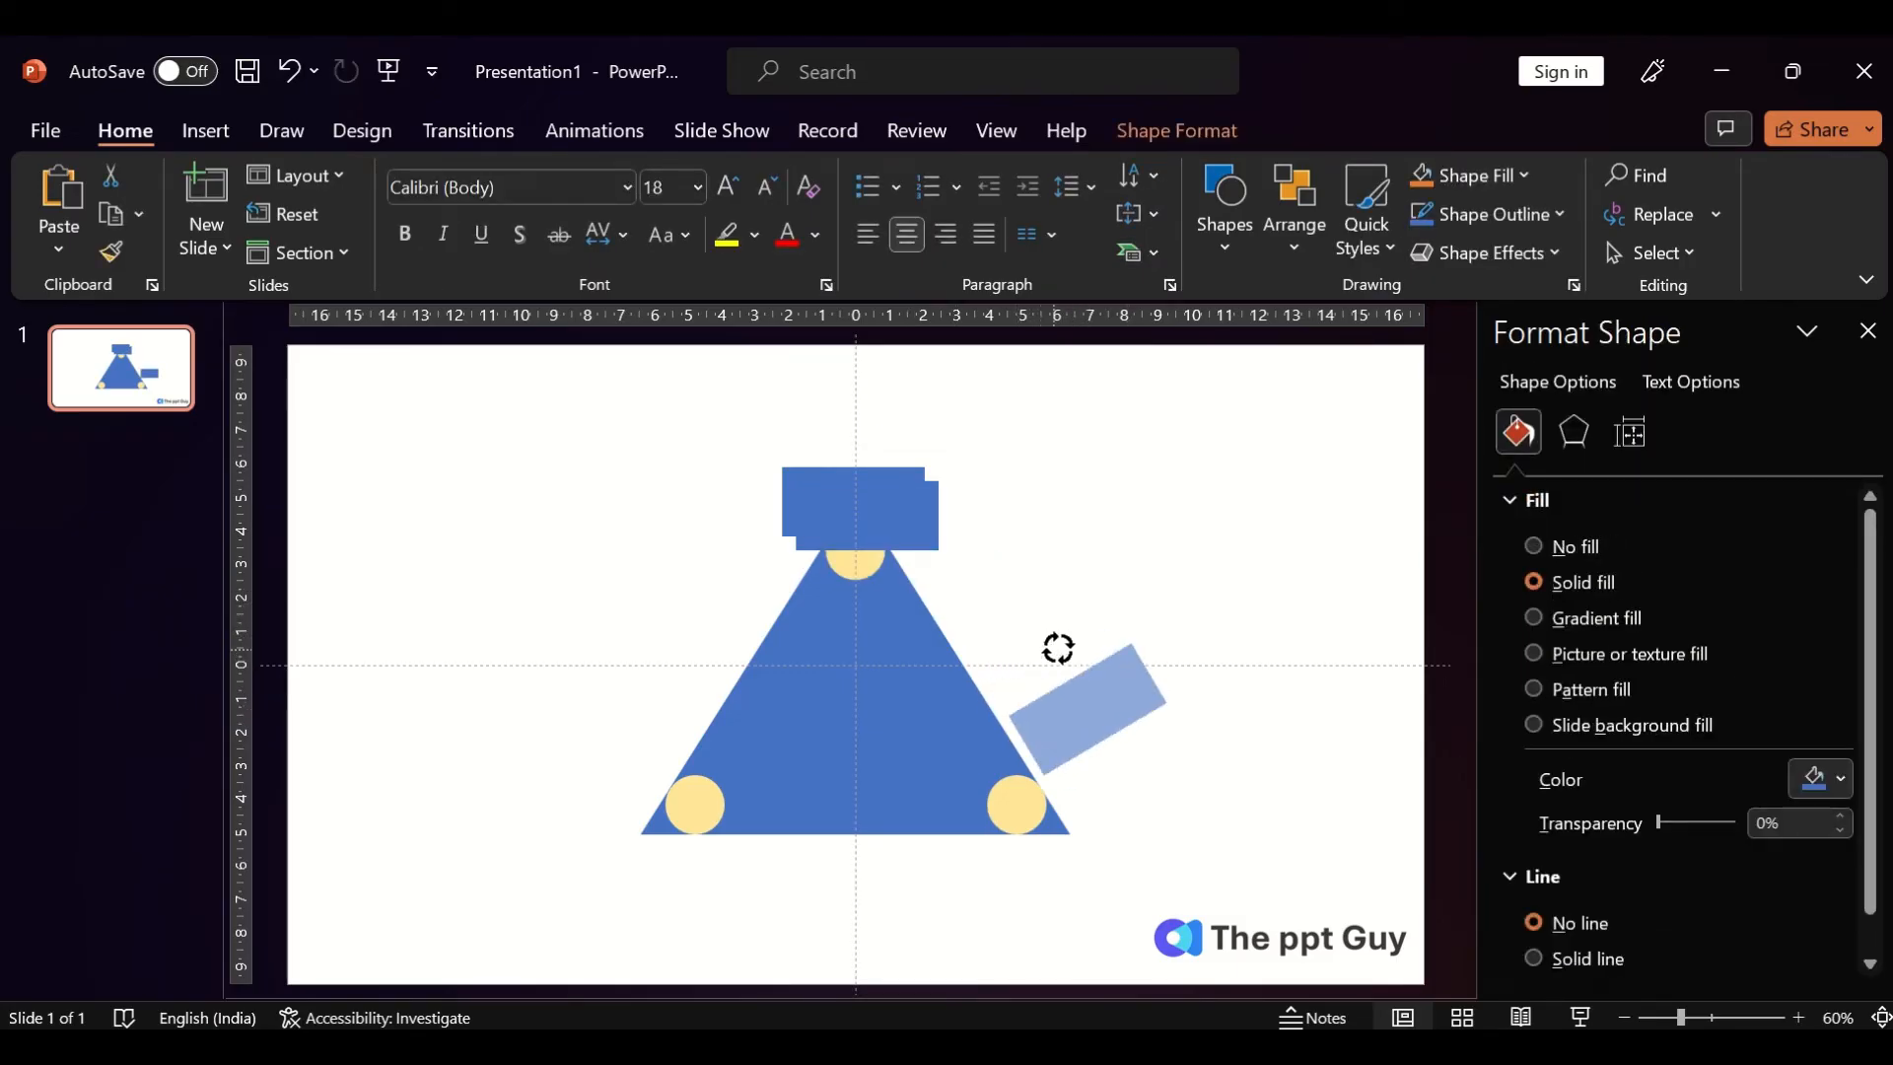
drag(1087, 700, 1040, 840)
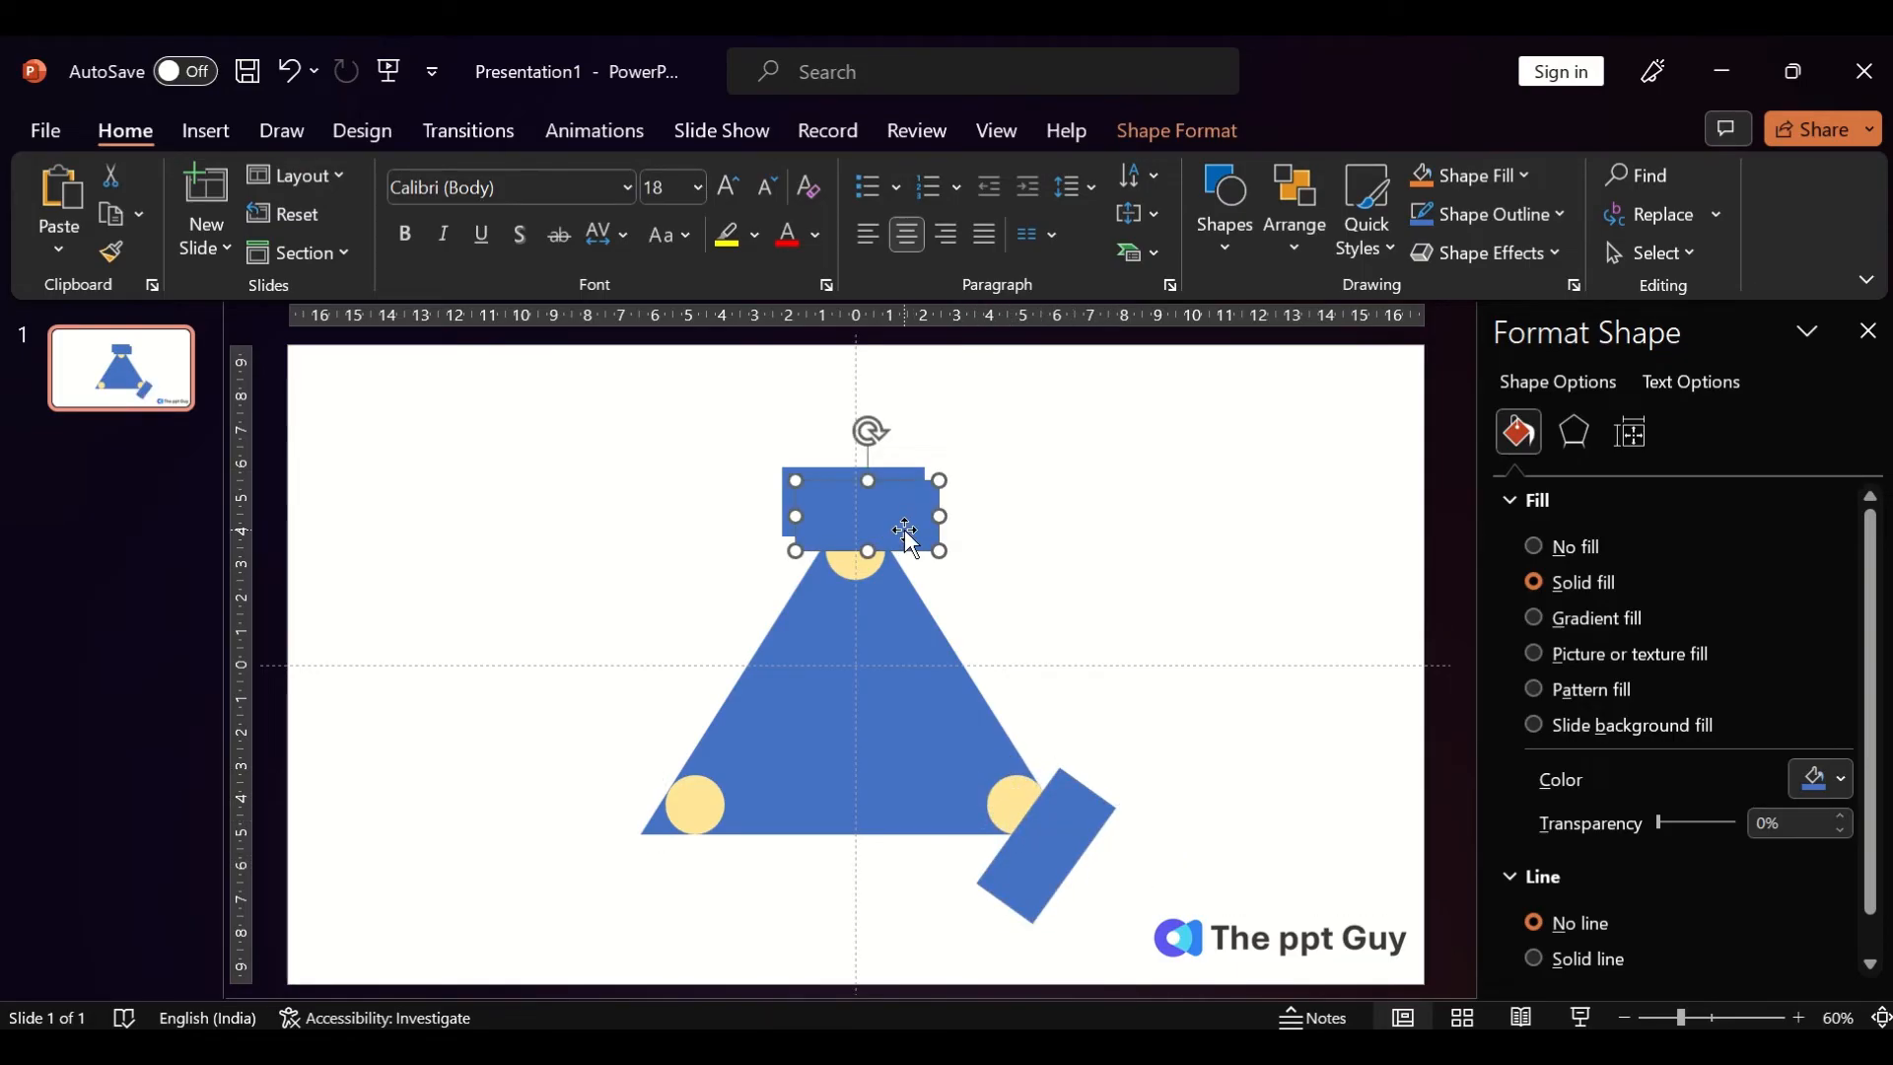
Tilt and position another rectangle copy over the bottom-left tip.
drag(863, 512, 519, 749)
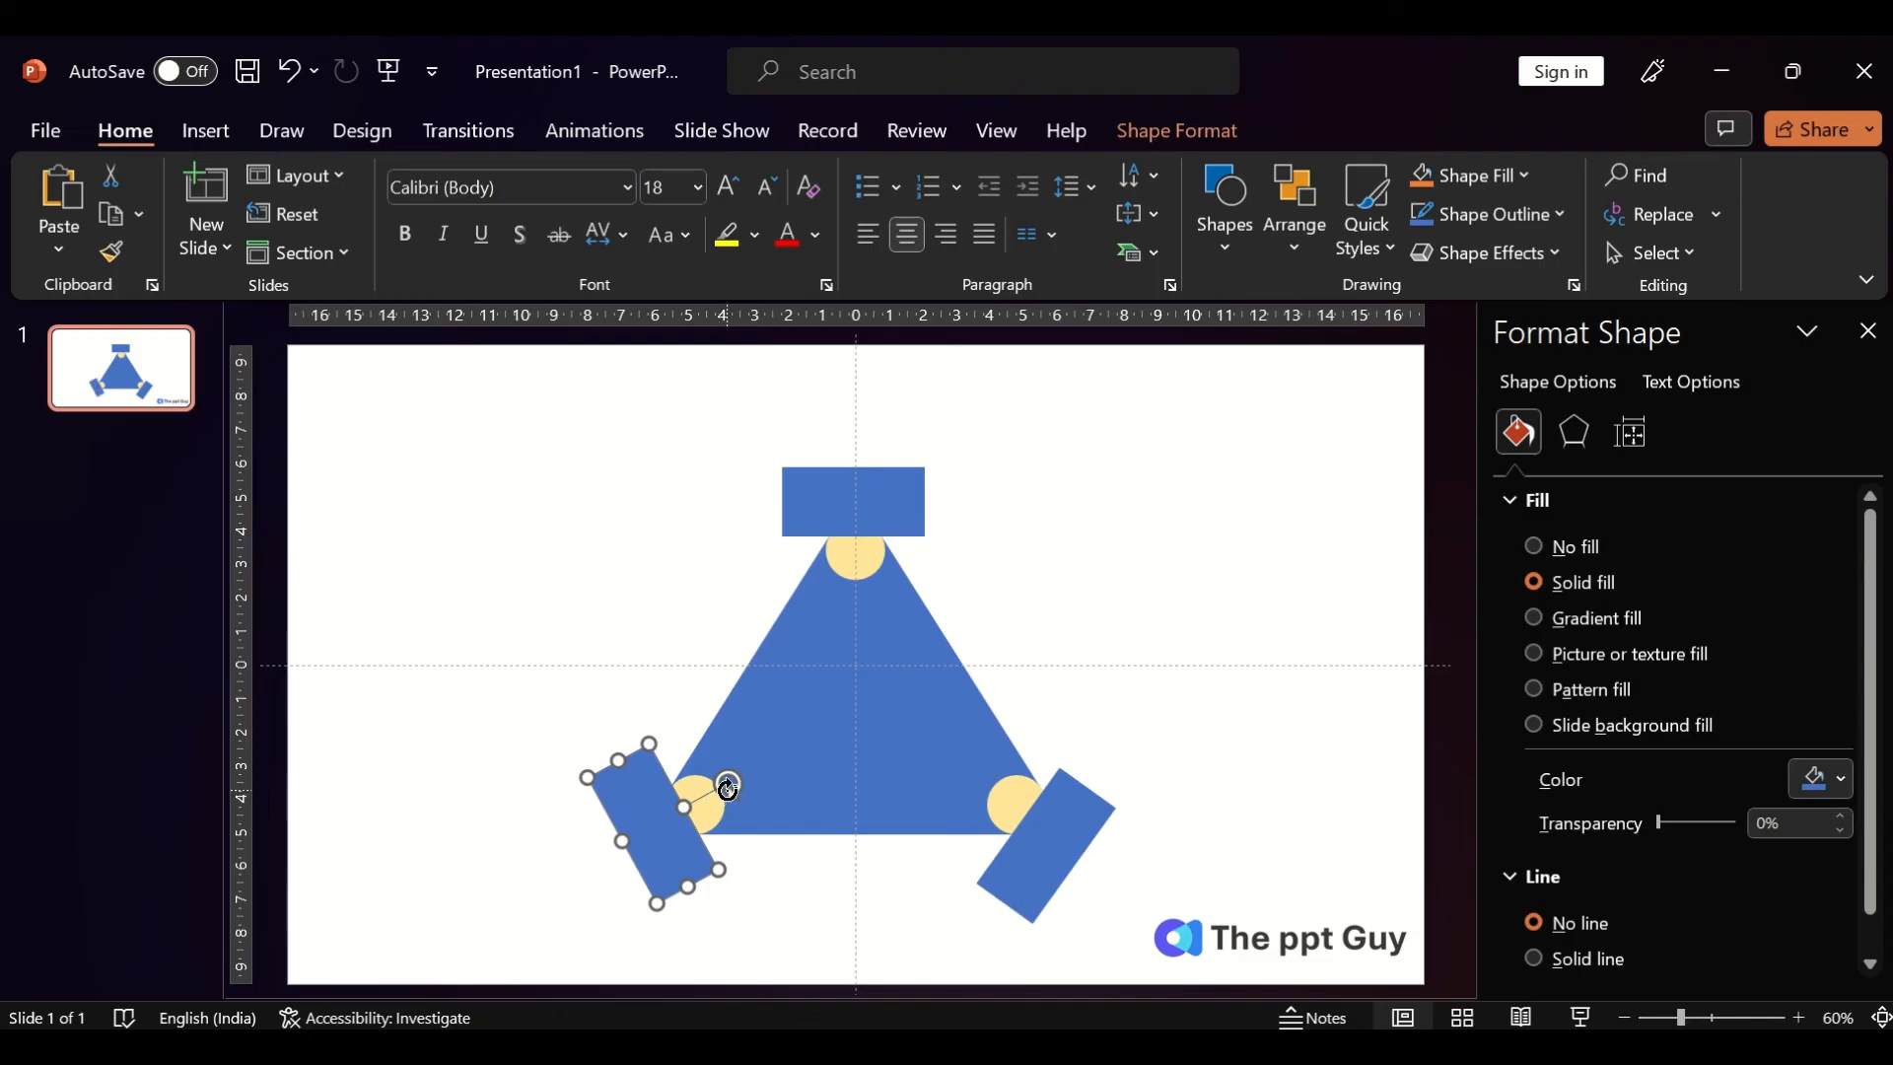
drag(724, 785, 647, 840)
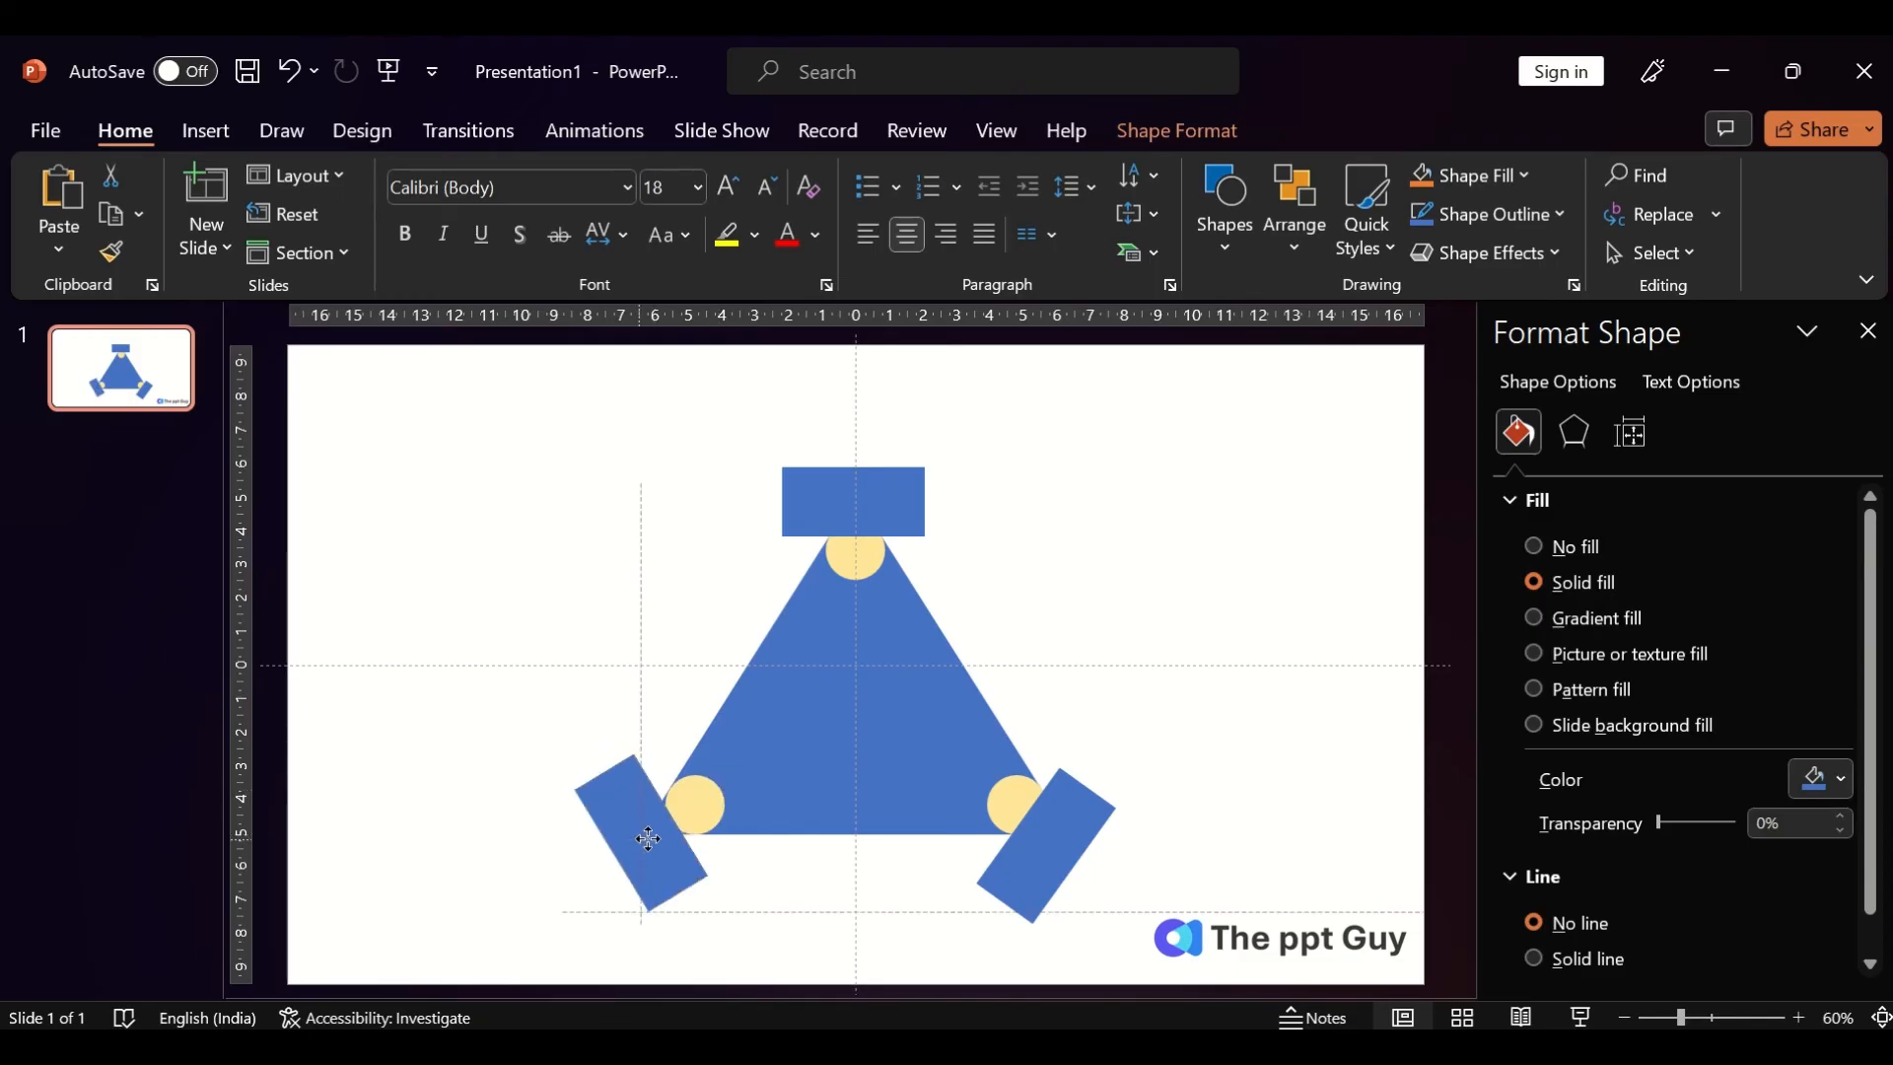
drag(649, 842, 652, 832)
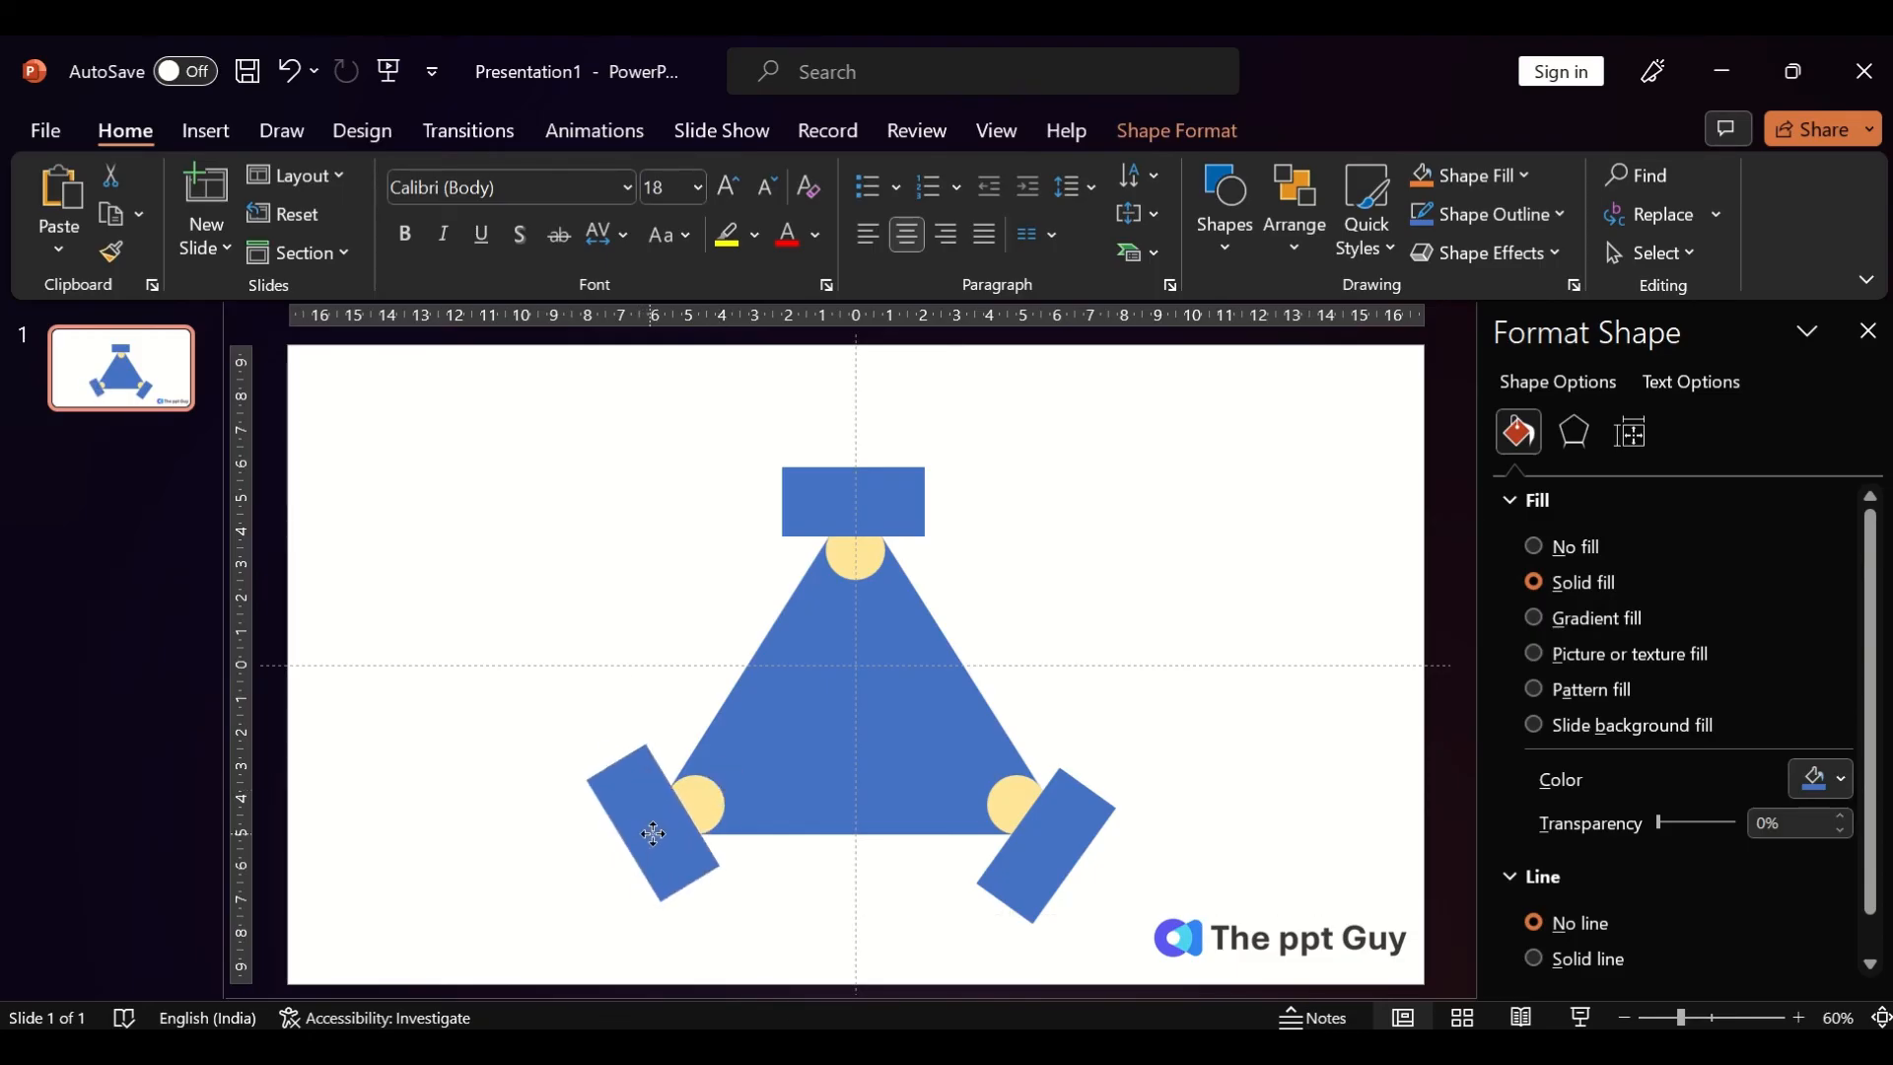
click(1254, 615)
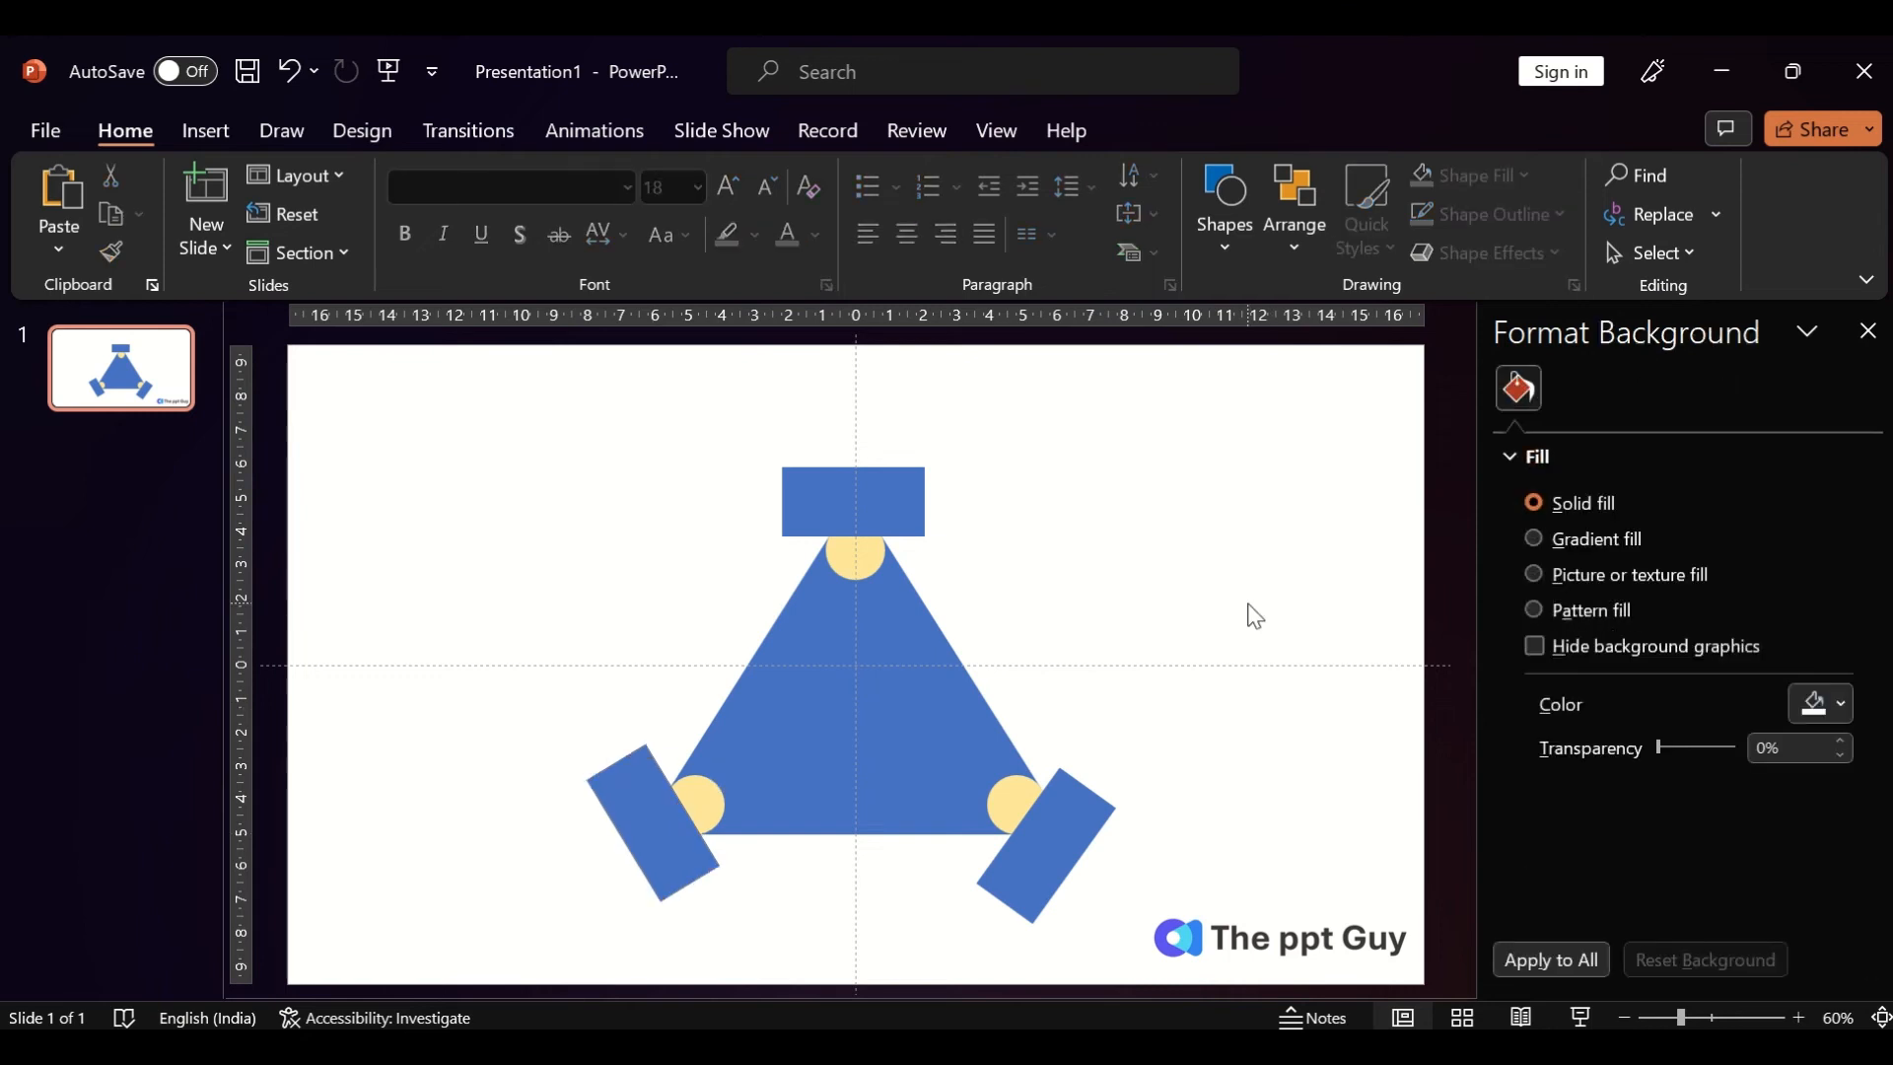
Subtract the three rectangles from the triangle so its corners end at the circles.
click(851, 499)
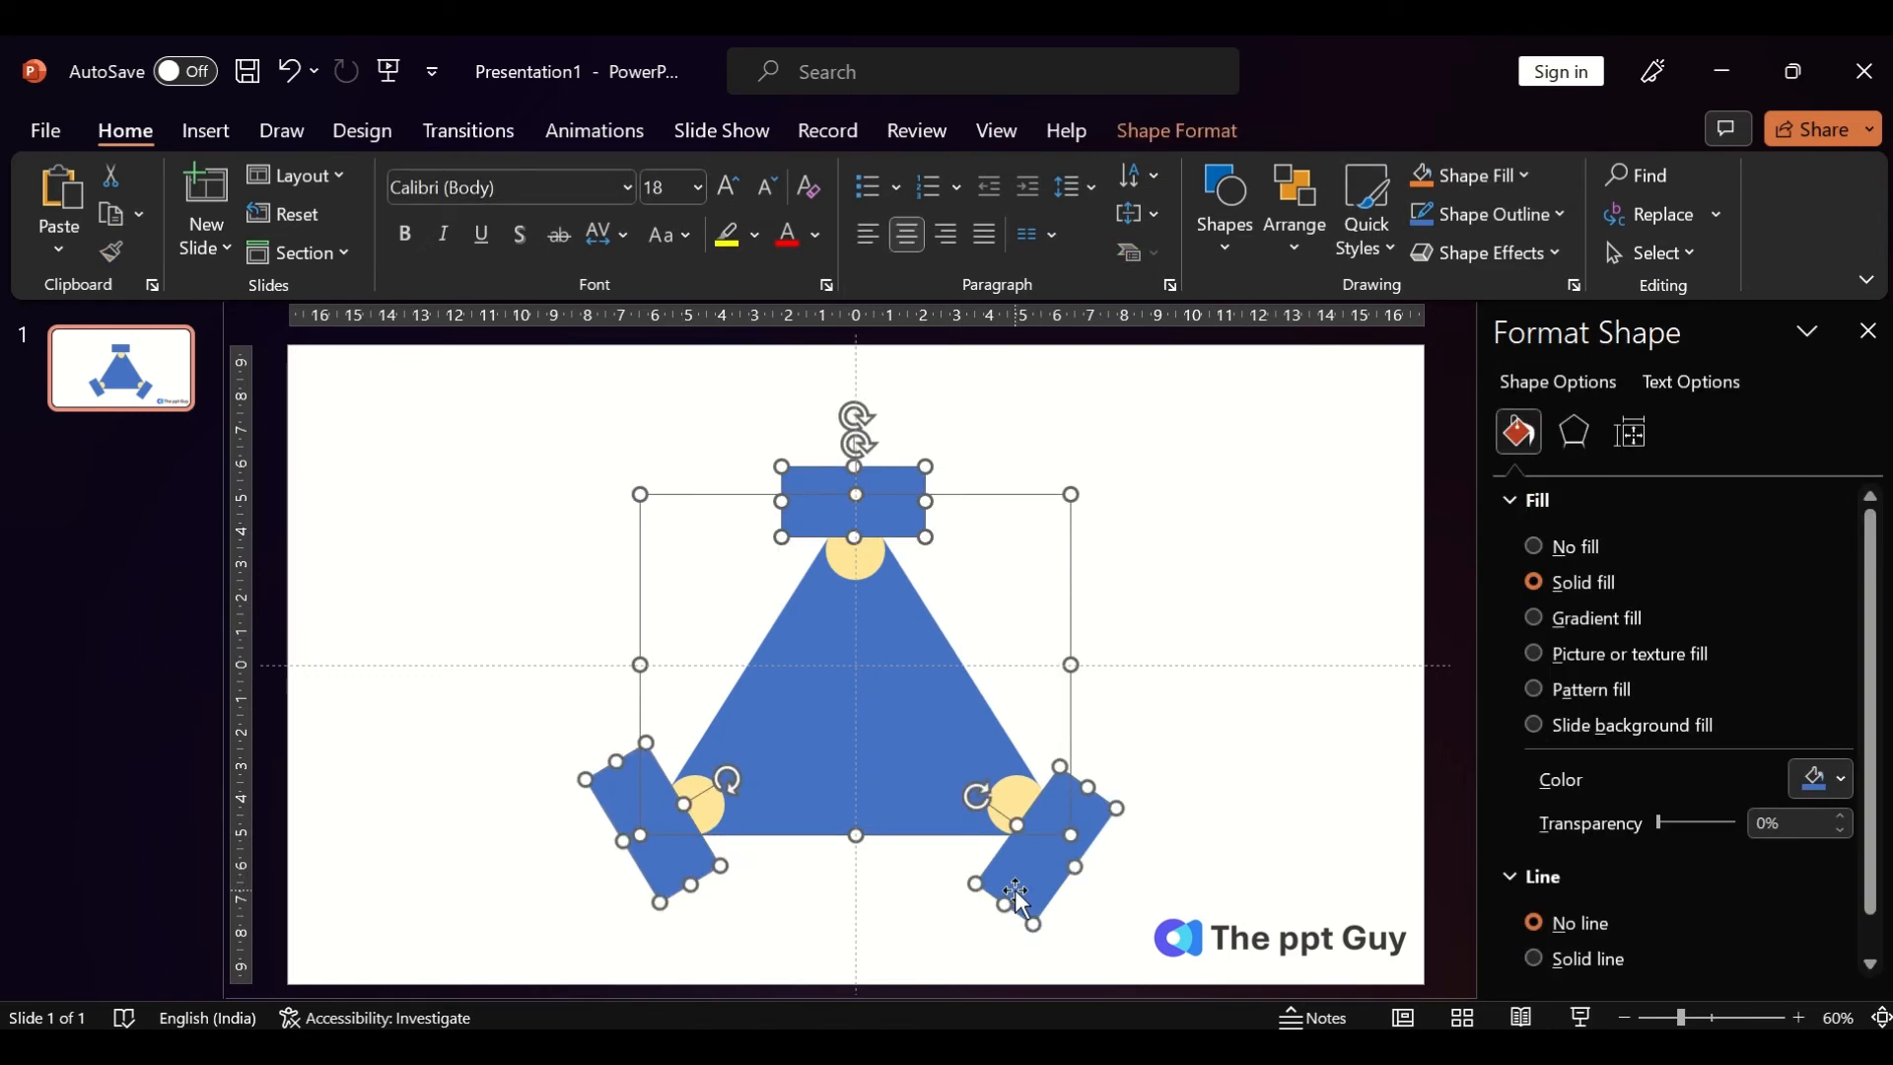
click(260, 254)
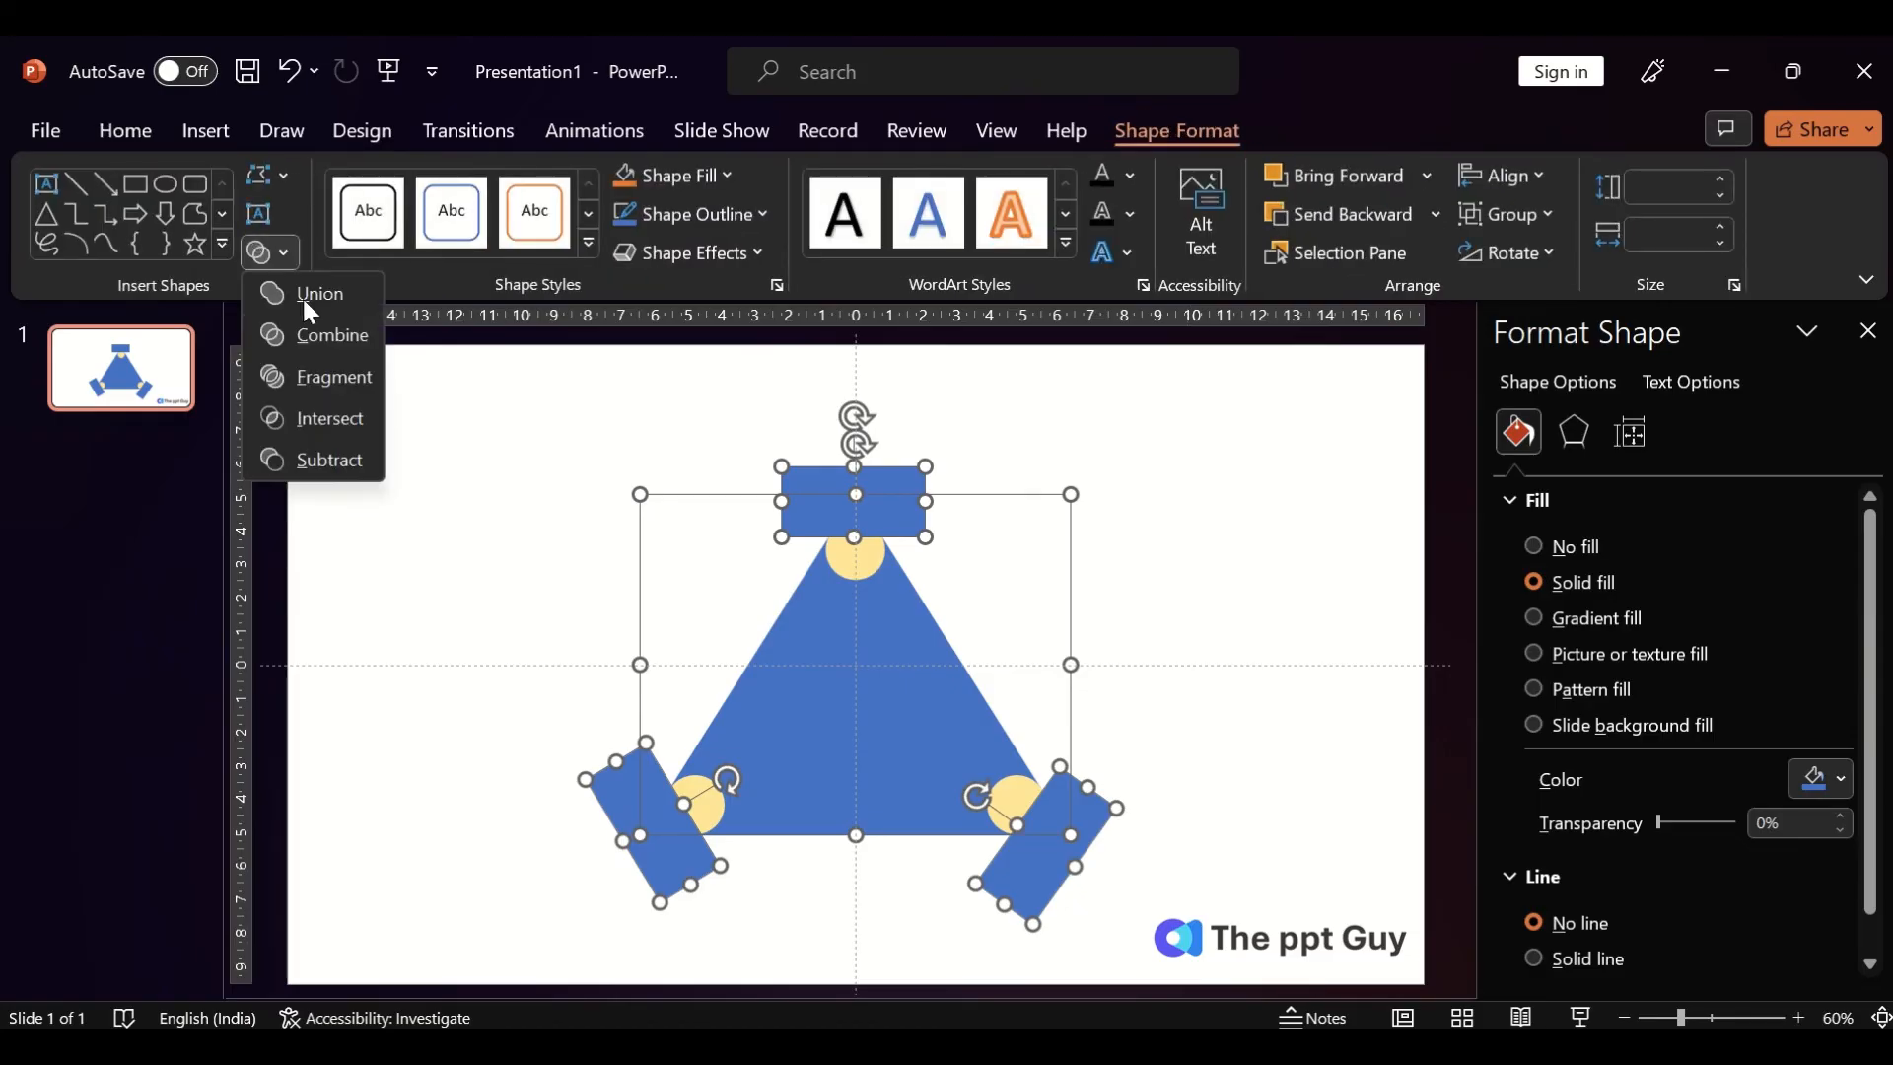
click(315, 294)
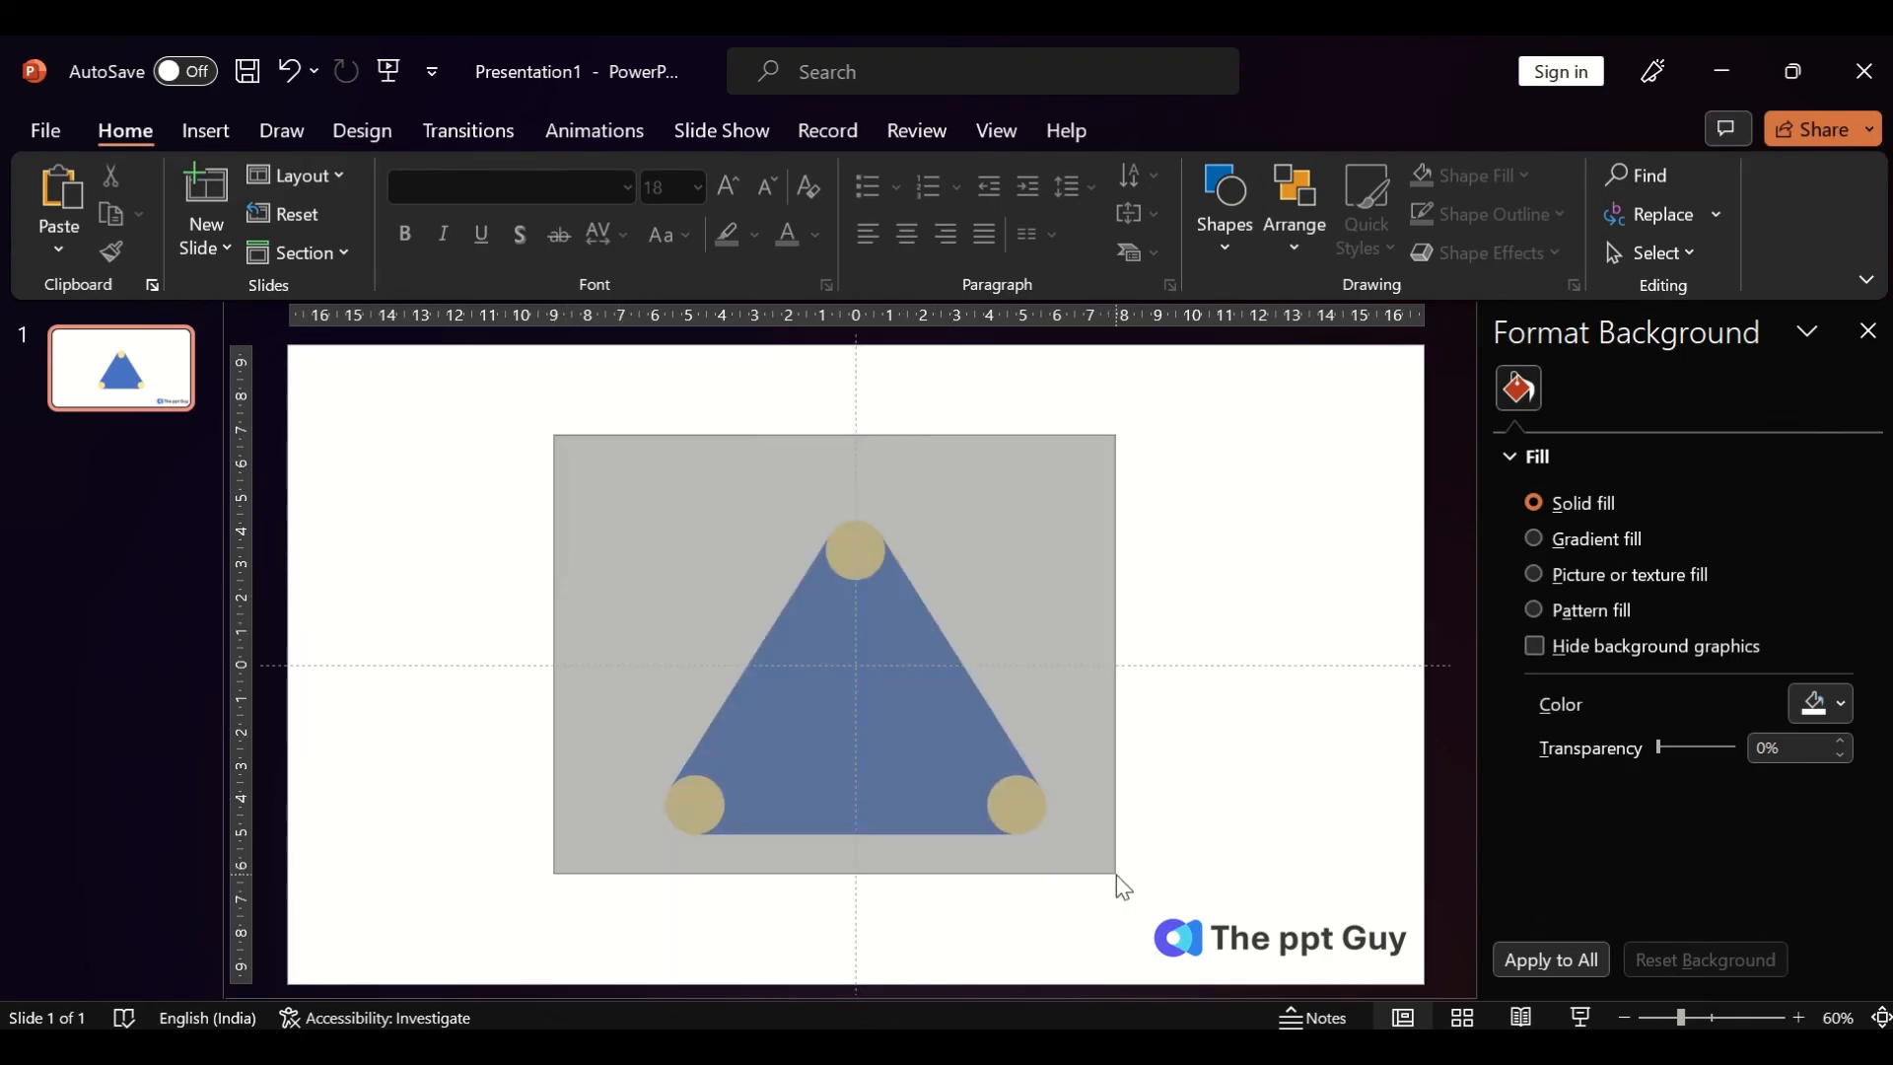
Union the trimmed triangle and three circles into one pale-yellow rounded-corner triangle.
click(854, 665)
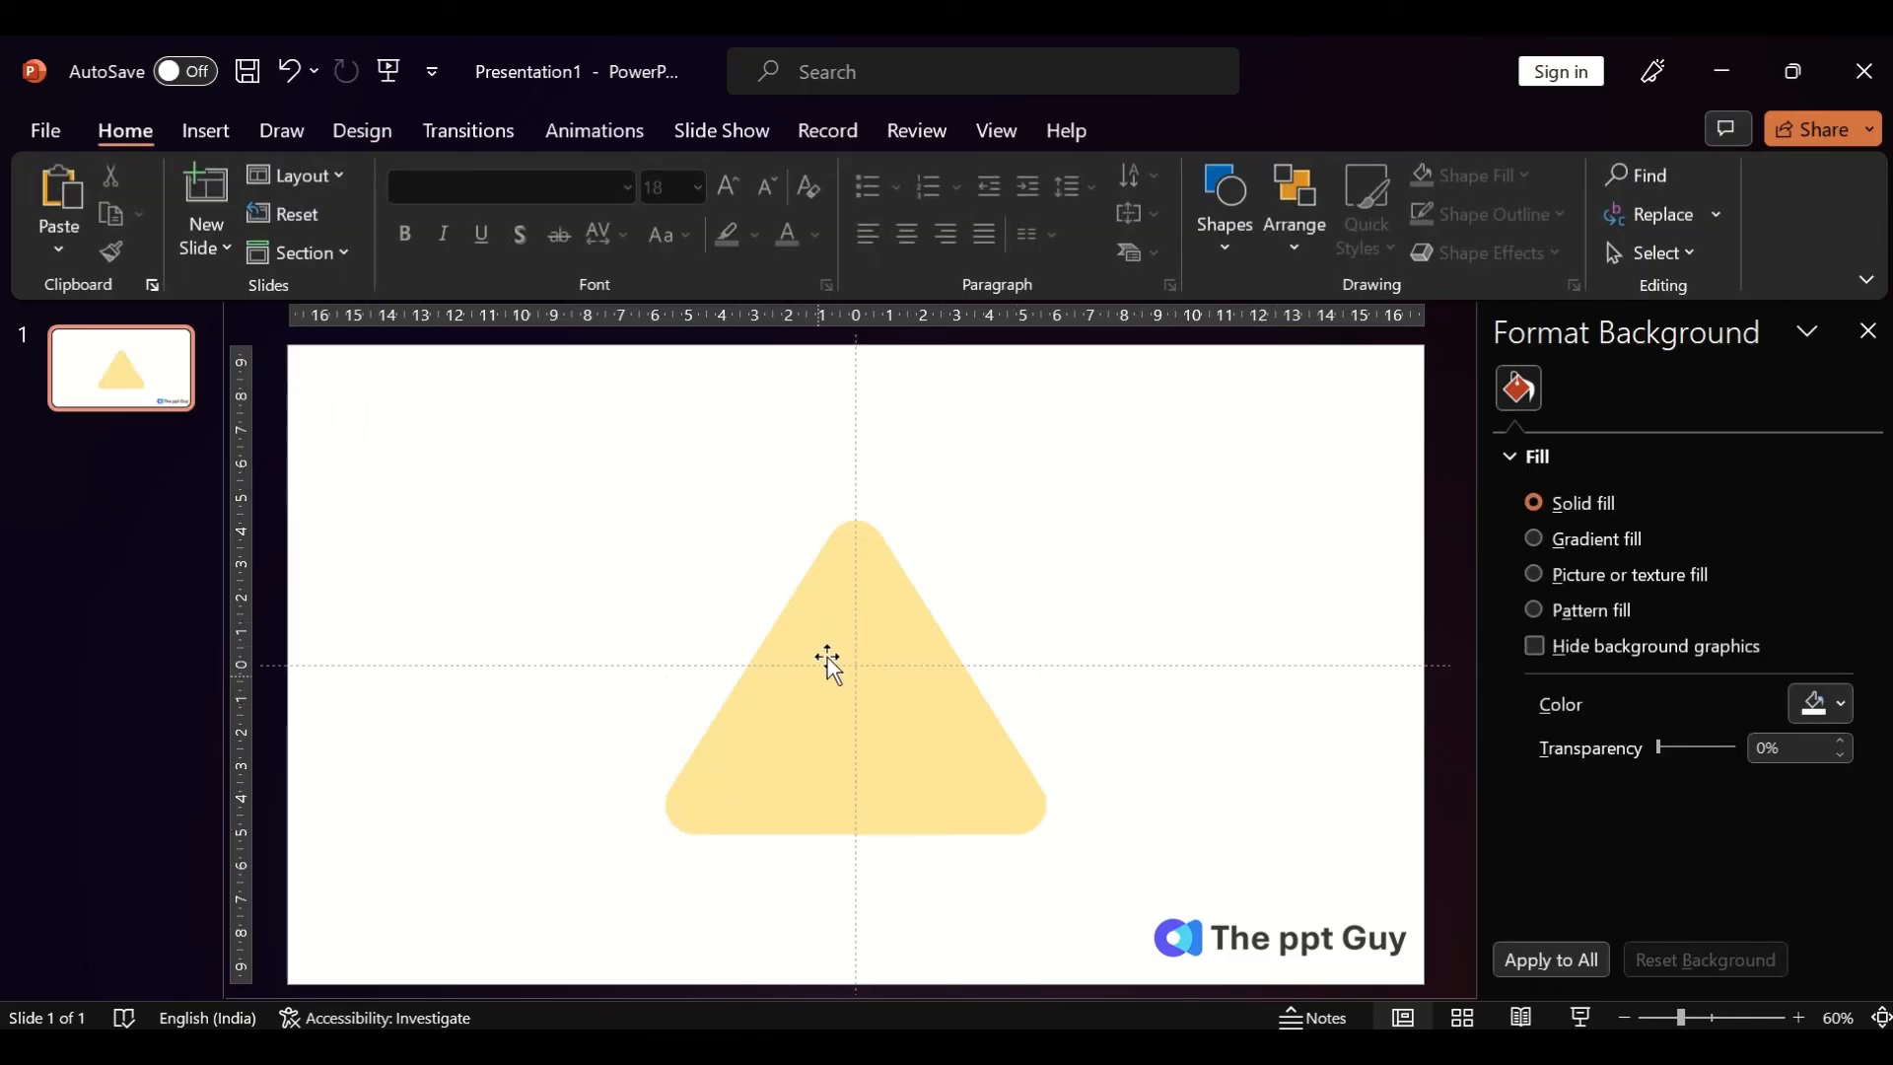
mouse_move(891, 609)
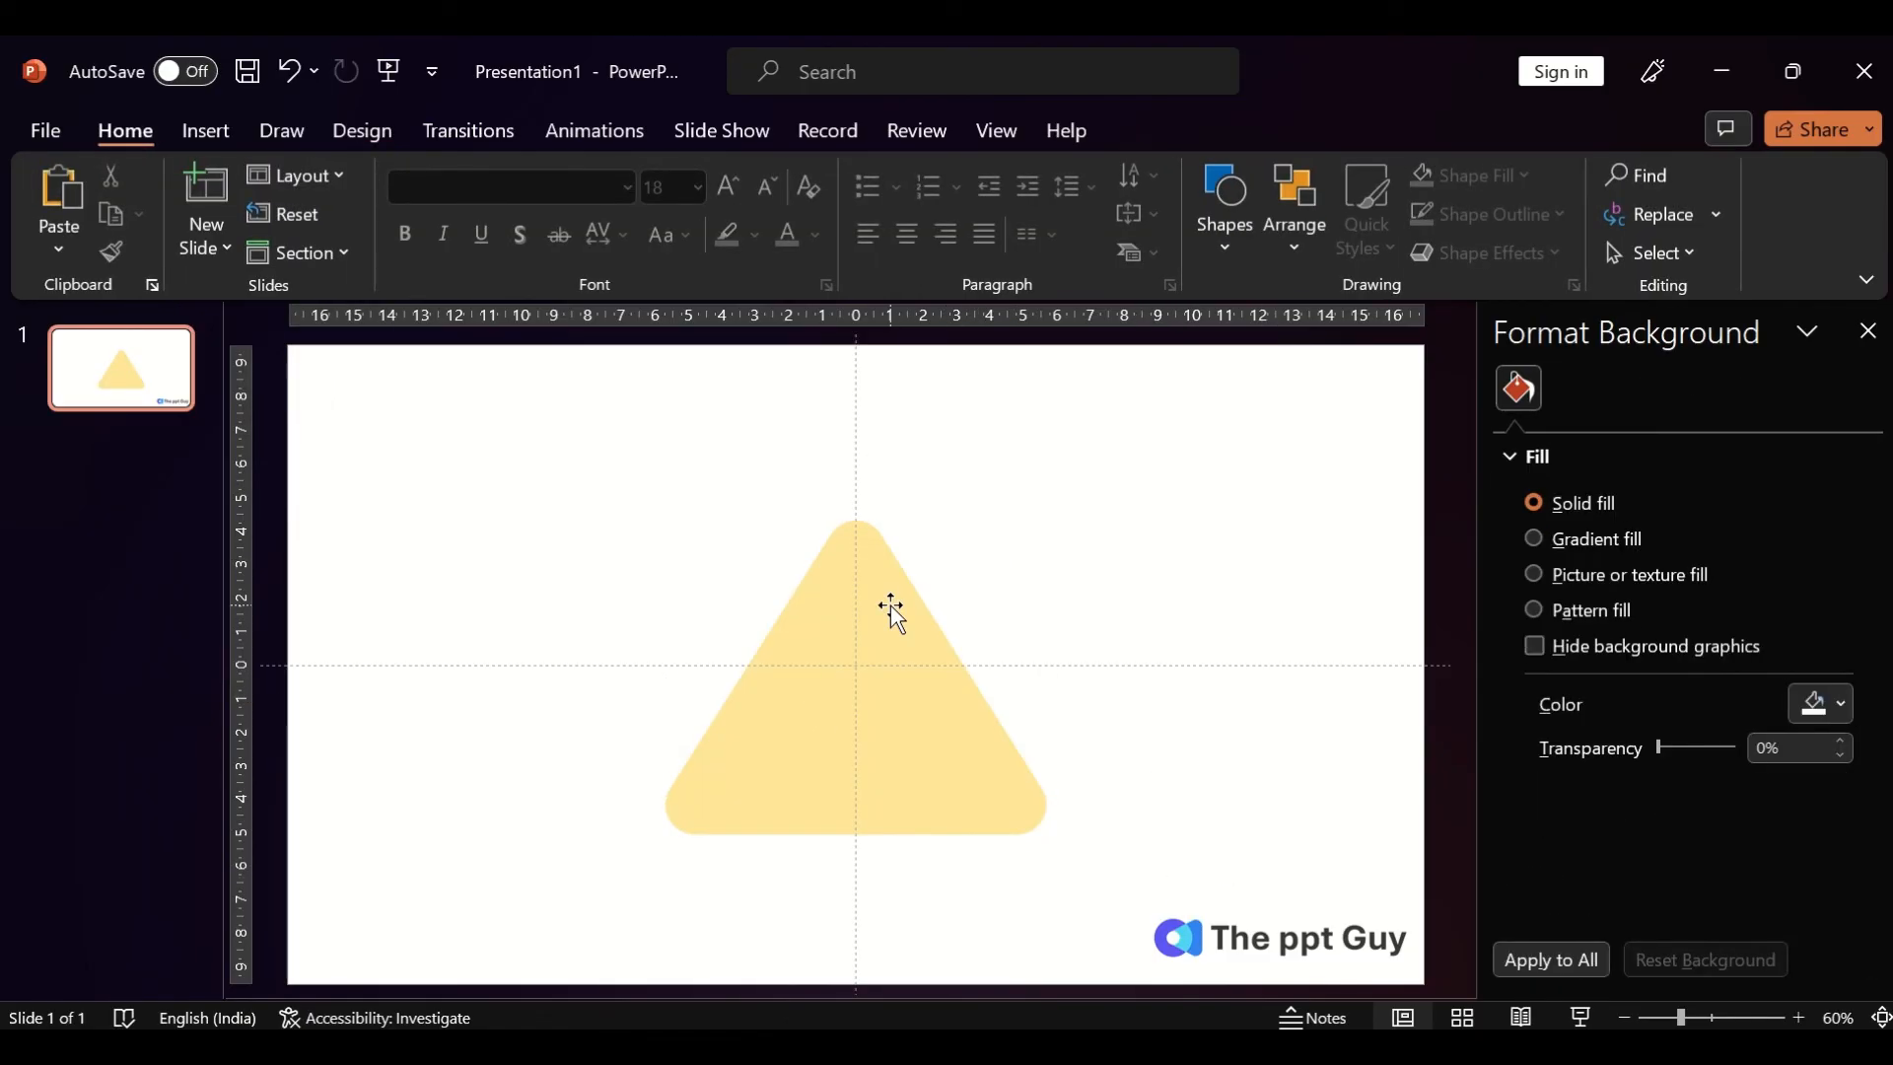